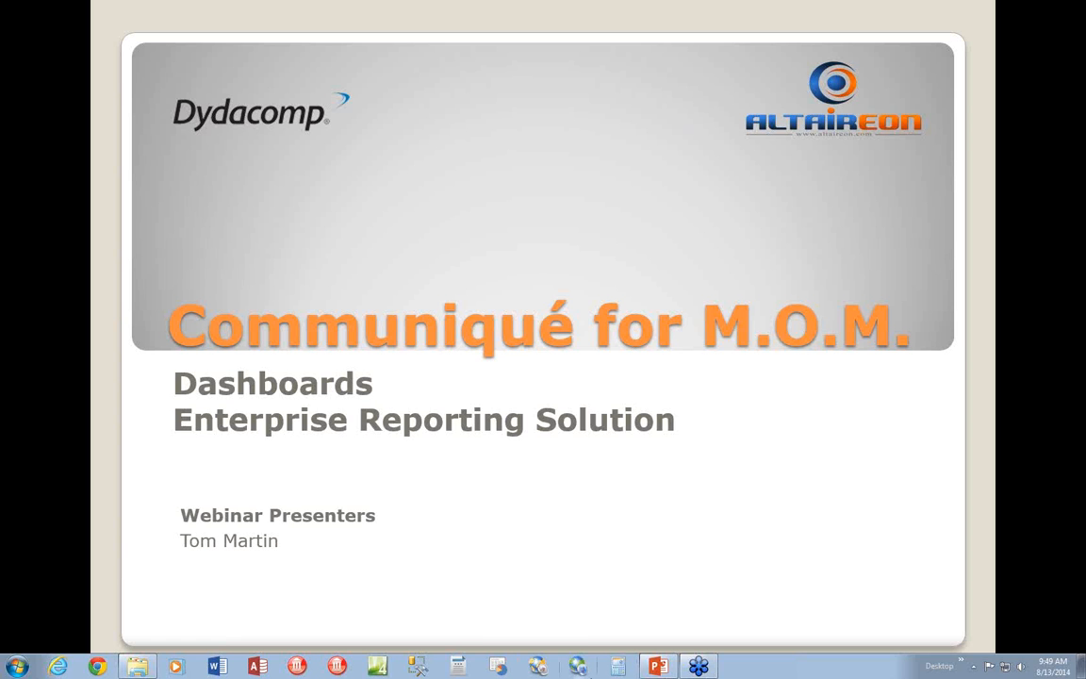
- Launch Communiqué for M.O.M. and connect to load the sales and workflow dashboard
{"action": "left_click", "coordinate": [577, 667]}
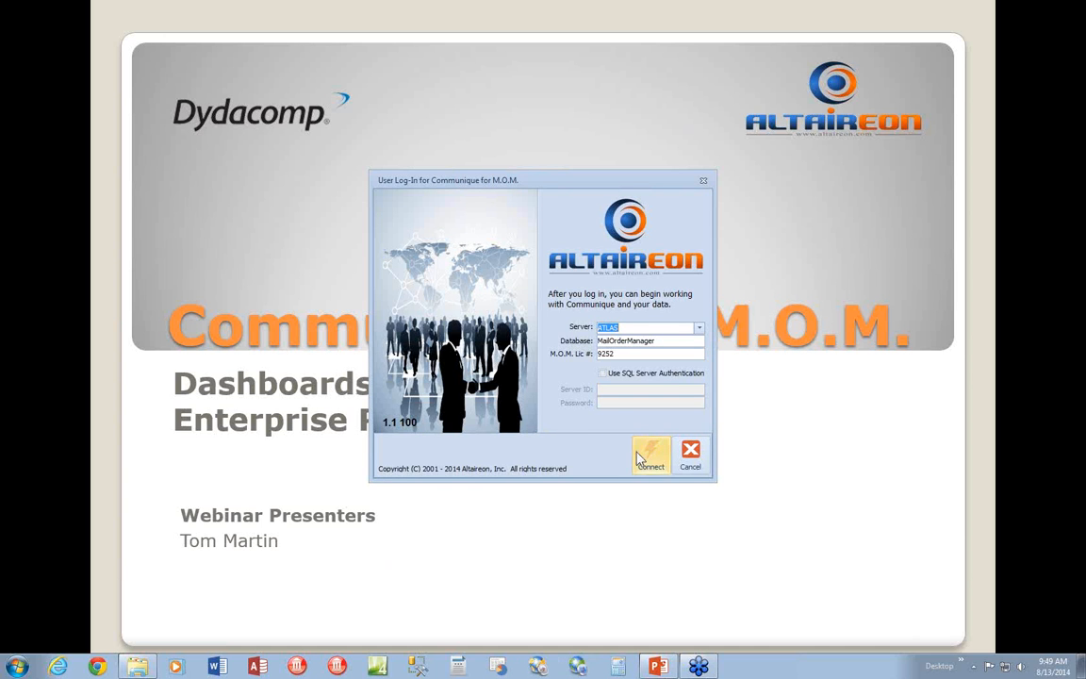
{"action": "left_click", "coordinate": [650, 455]}
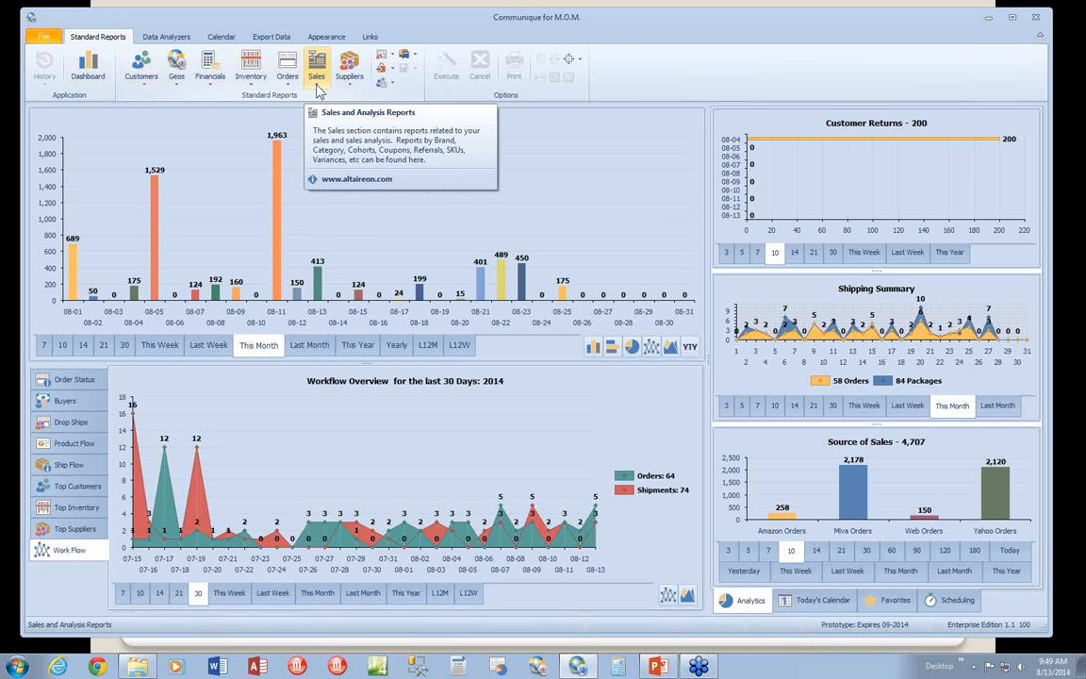
- Show the Appearance ribbon with Color Scheme and Ribbon Options groups
{"action": "left_click", "coordinate": [326, 36]}
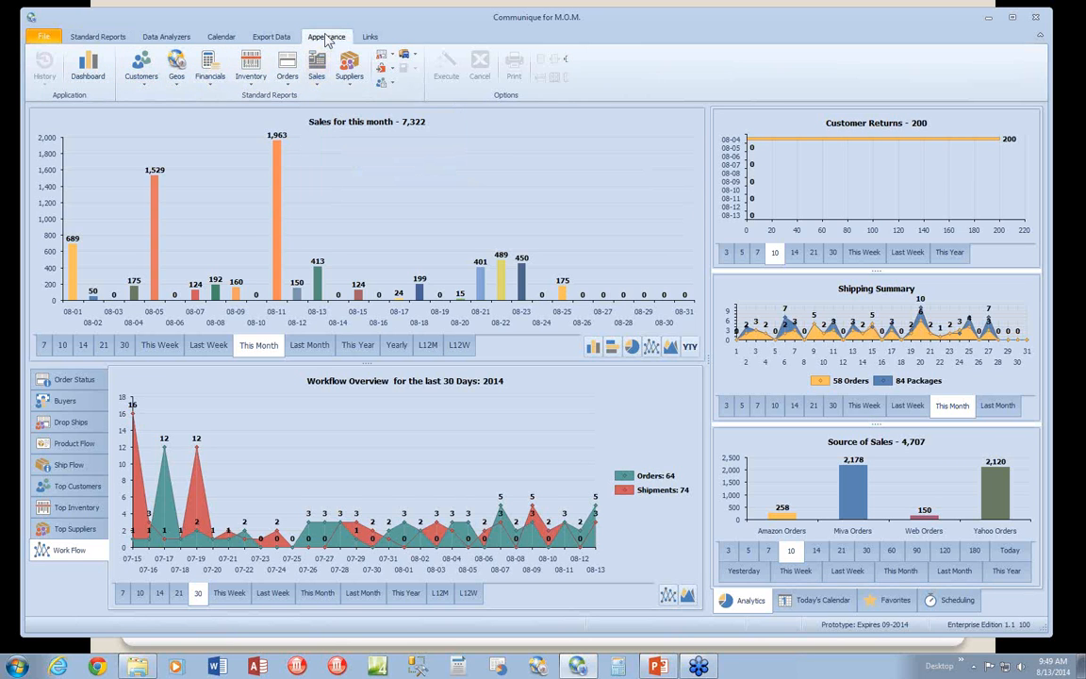
{"action": "left_click", "coordinate": [326, 35]}
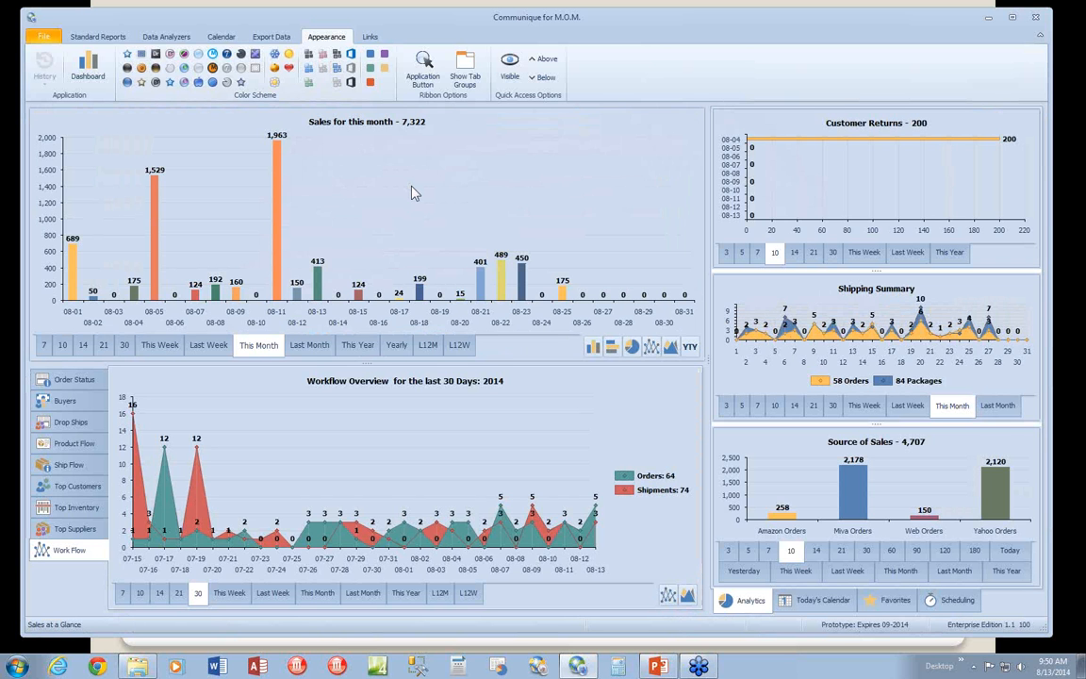
{"action": "mouse_move", "coordinate": [358, 185]}
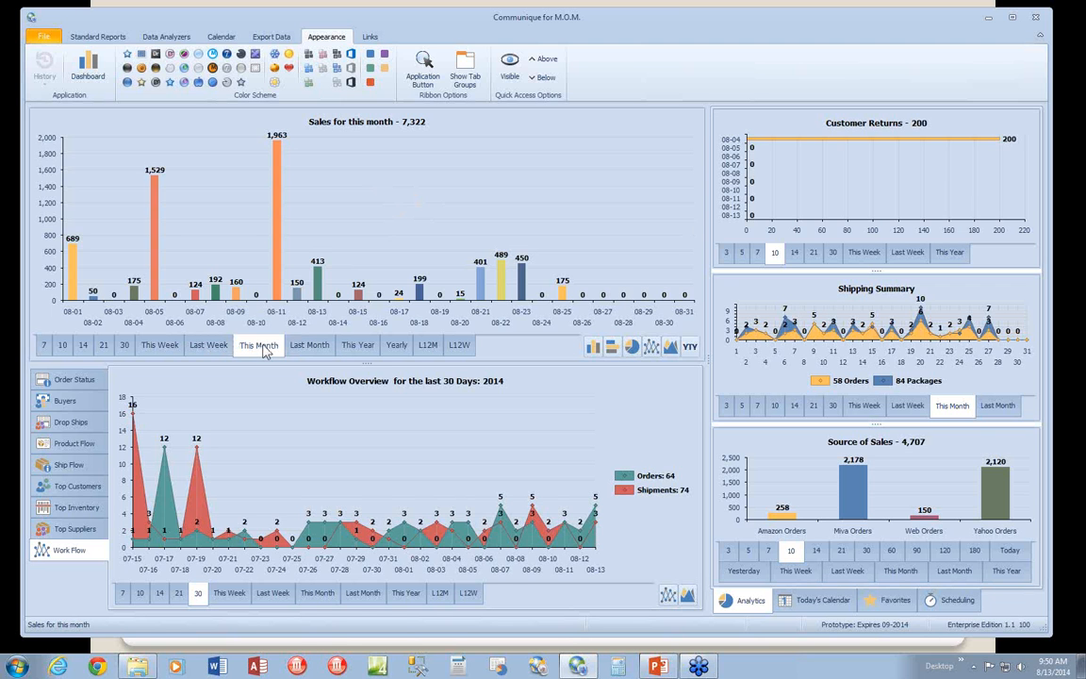
- Cycle the sales panel through last month, last week, pie and area views, ending on this month with YTY comparison (7,122)
{"action": "left_click", "coordinate": [310, 343]}
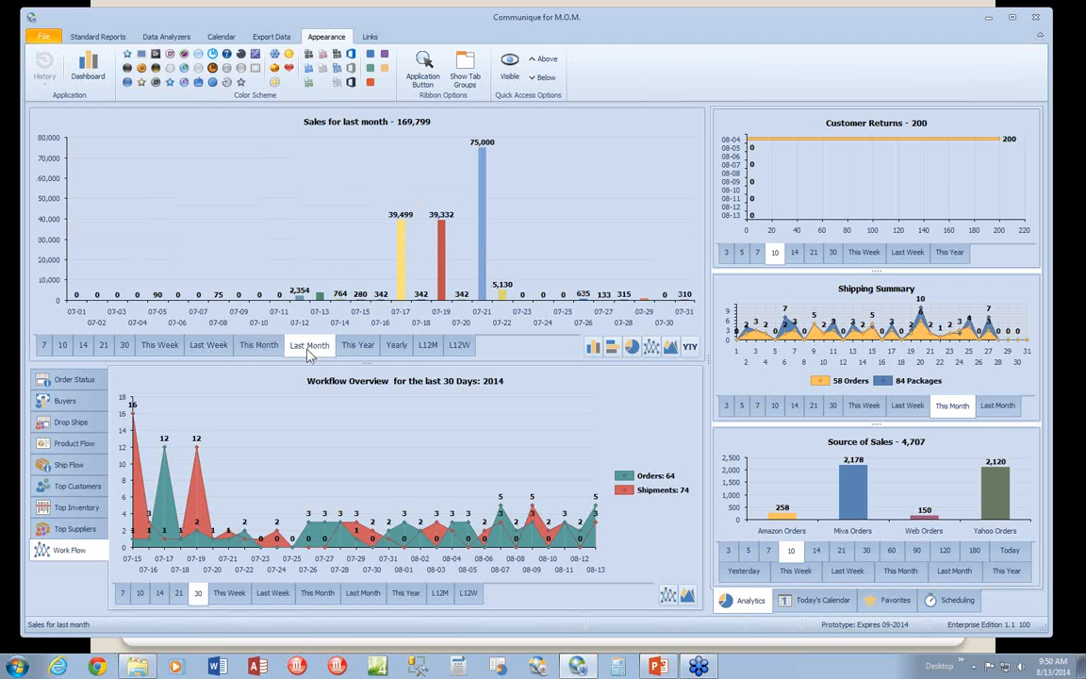
{"action": "left_click", "coordinate": [208, 343]}
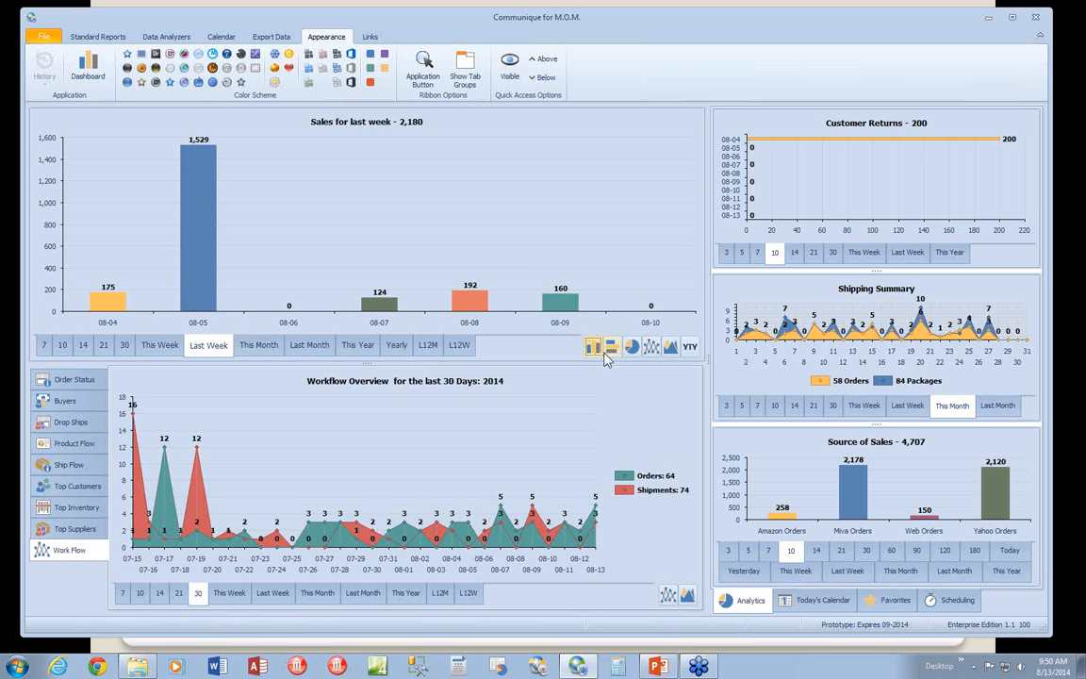
{"action": "left_click", "coordinate": [650, 345]}
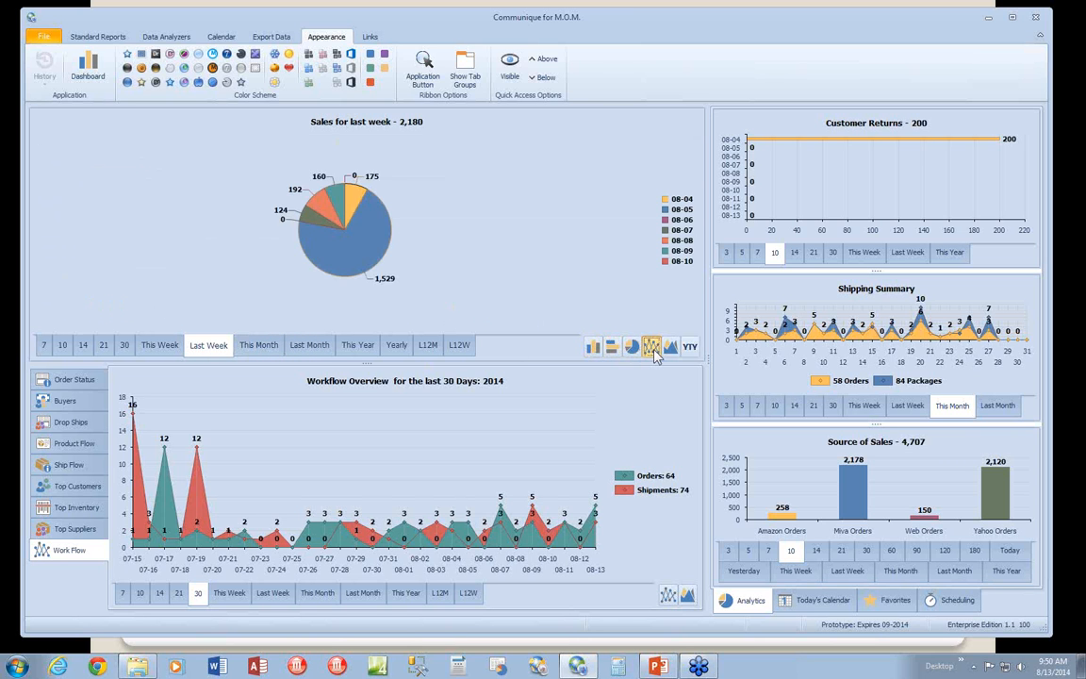
{"action": "left_click", "coordinate": [669, 345]}
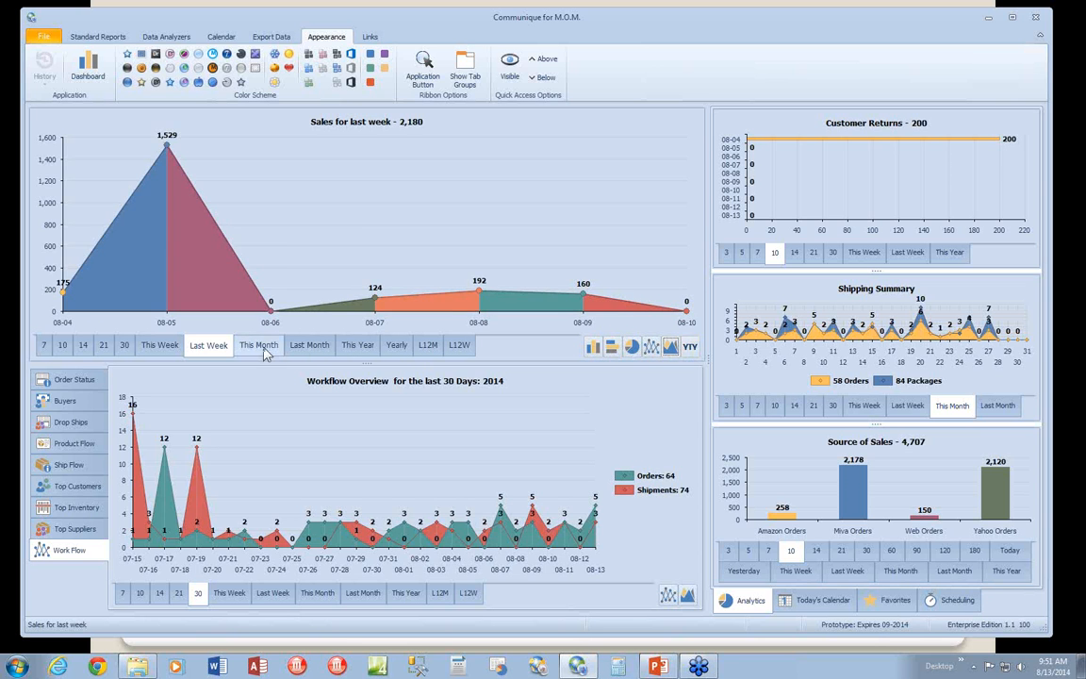
{"action": "left_click", "coordinate": [258, 344]}
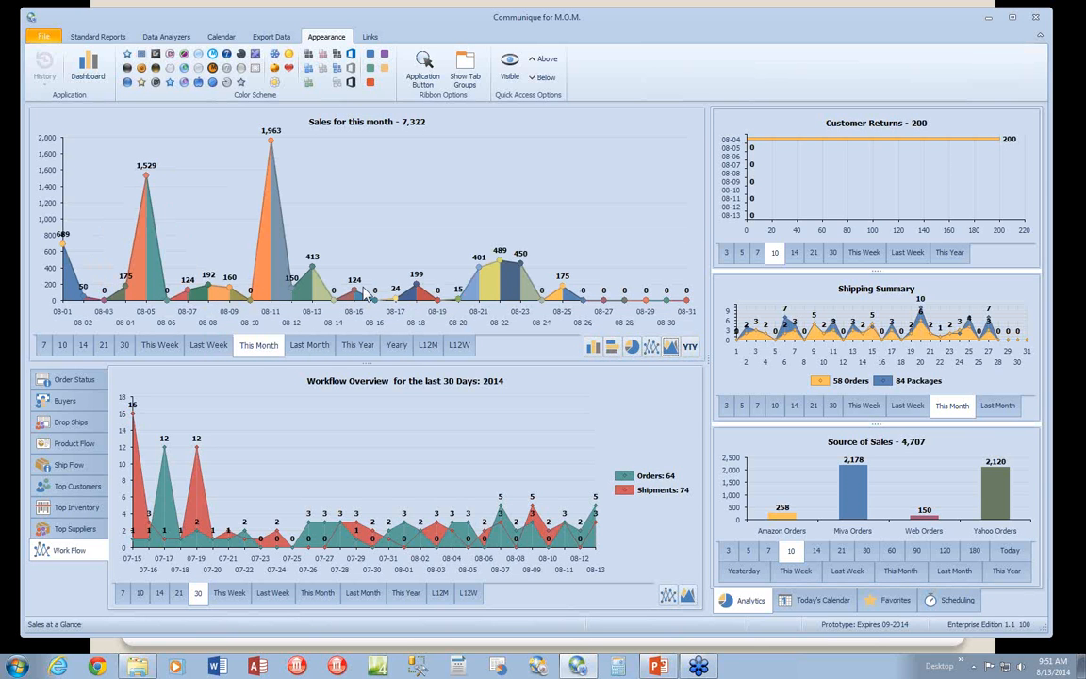
{"action": "left_click", "coordinate": [689, 345]}
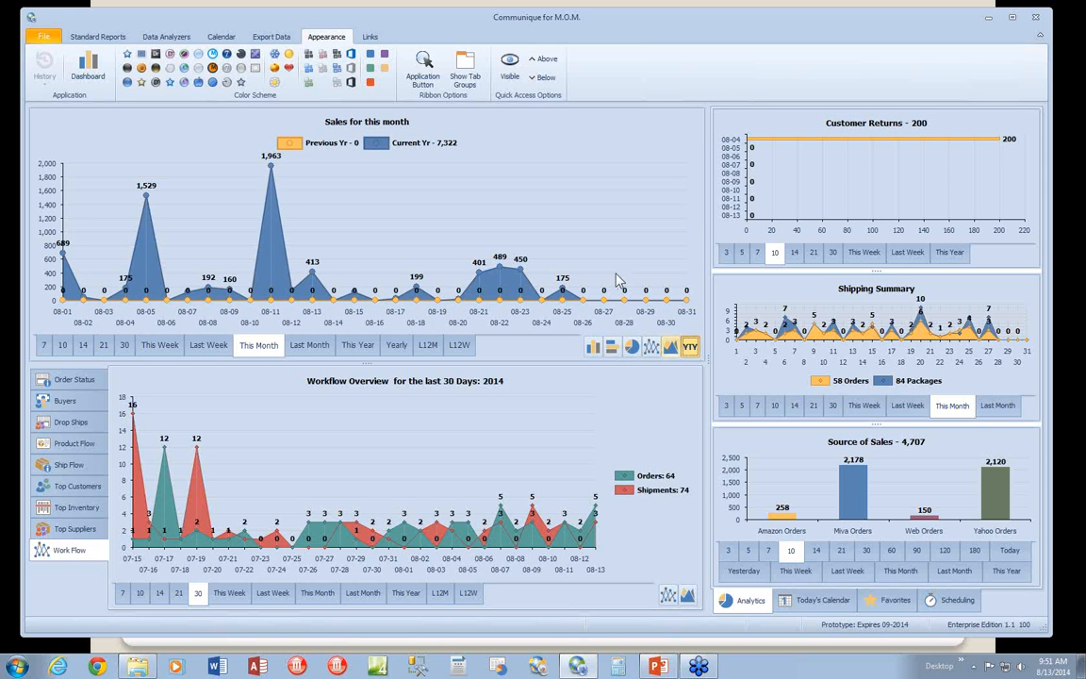
- Configure the sales chart's data filter to Revenue, apply it, and turn off YTY for a 9,072 bar total
{"action": "right_click", "coordinate": [418, 203]}
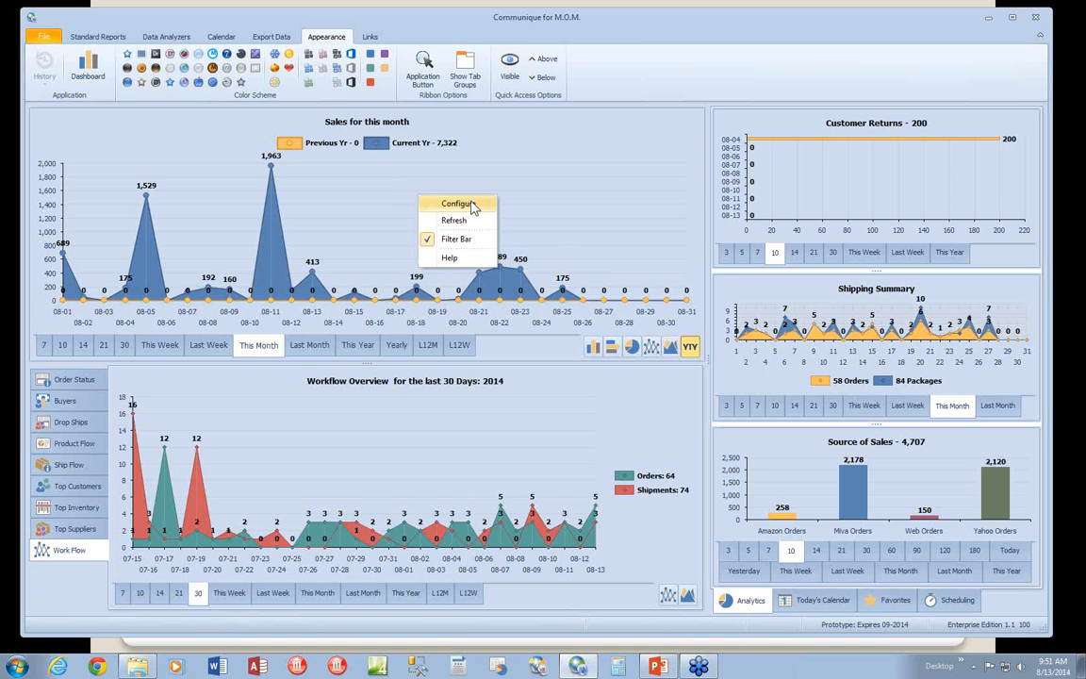
{"action": "mouse_move", "coordinate": [478, 212]}
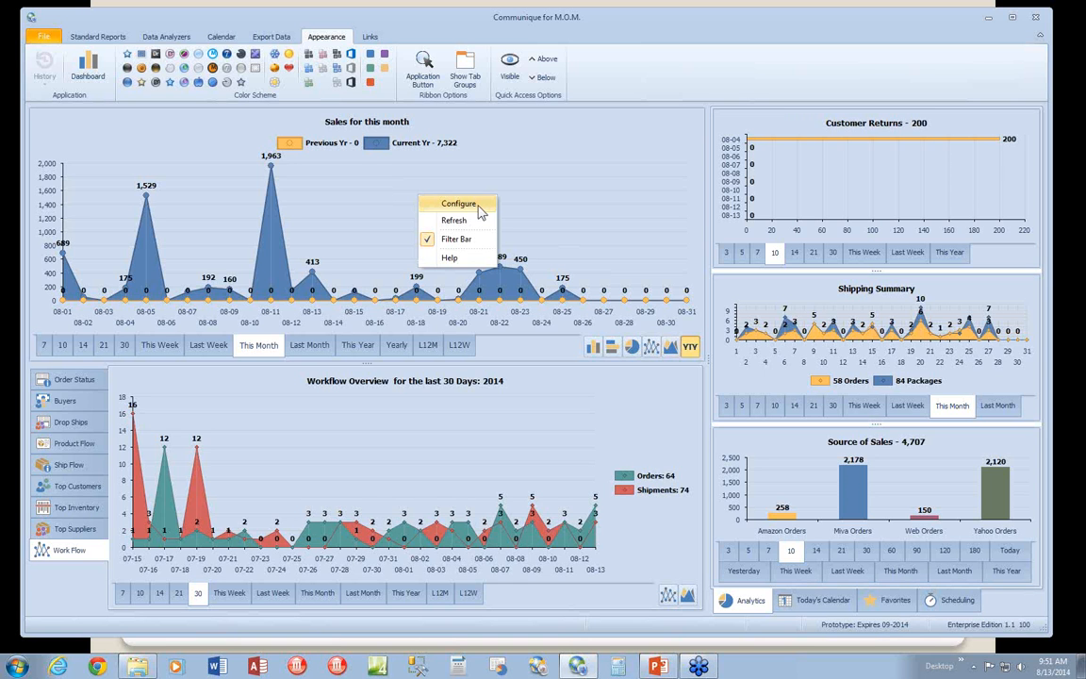
{"action": "mouse_move", "coordinate": [473, 211]}
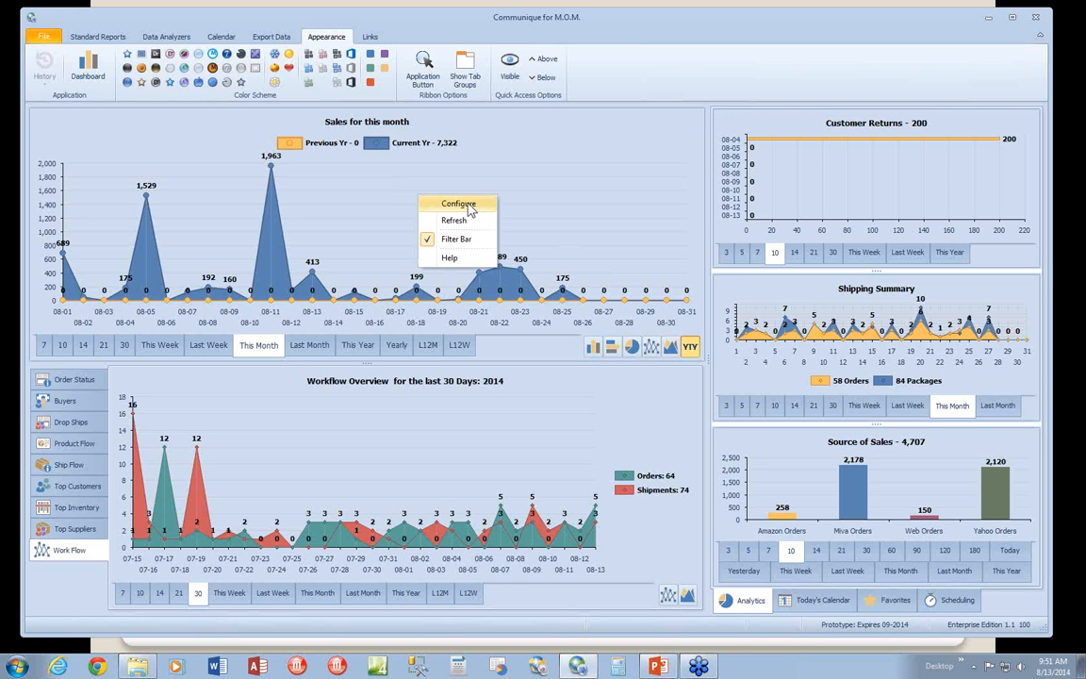
{"action": "left_click", "coordinate": [458, 203]}
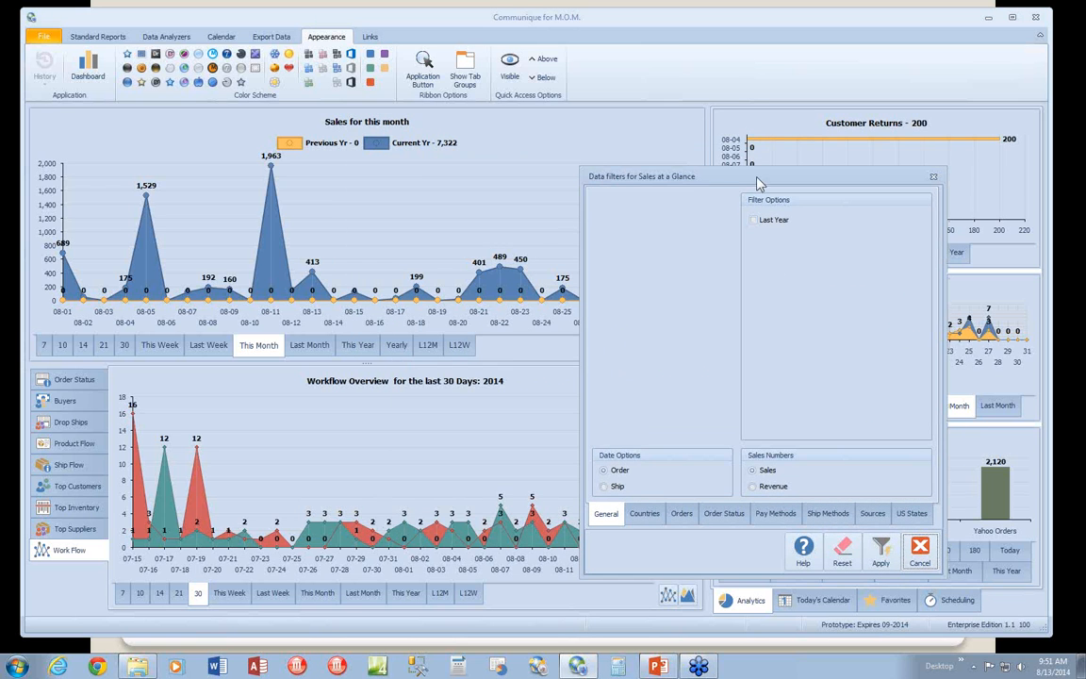
{"action": "mouse_move", "coordinate": [445, 253]}
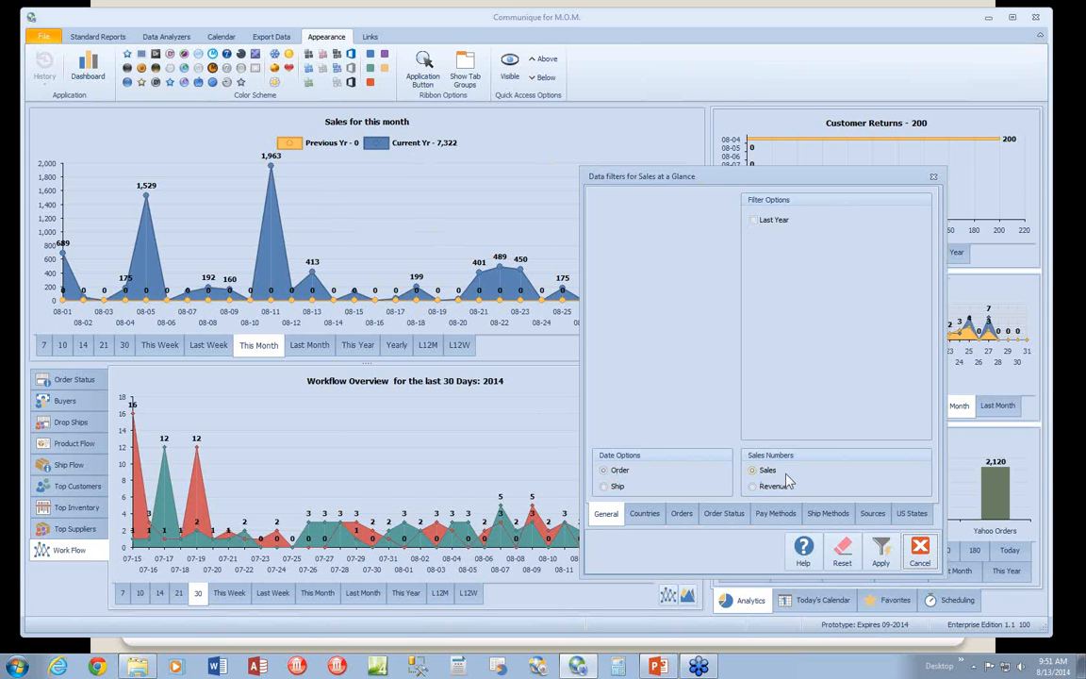
{"action": "left_click", "coordinate": [754, 486]}
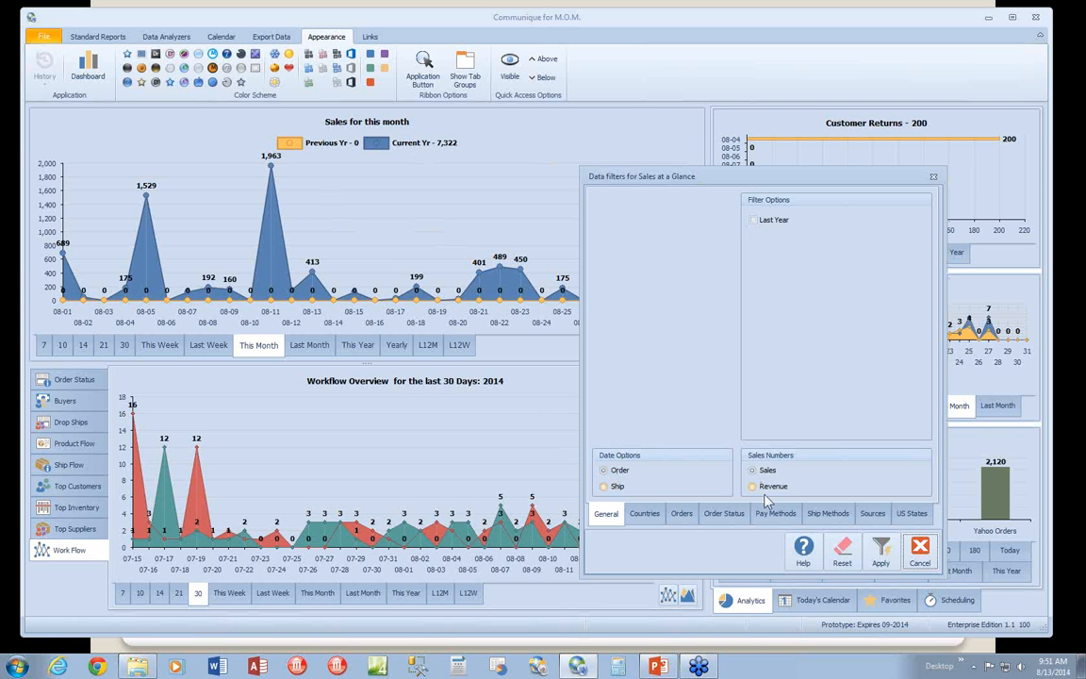
{"action": "left_click", "coordinate": [754, 487]}
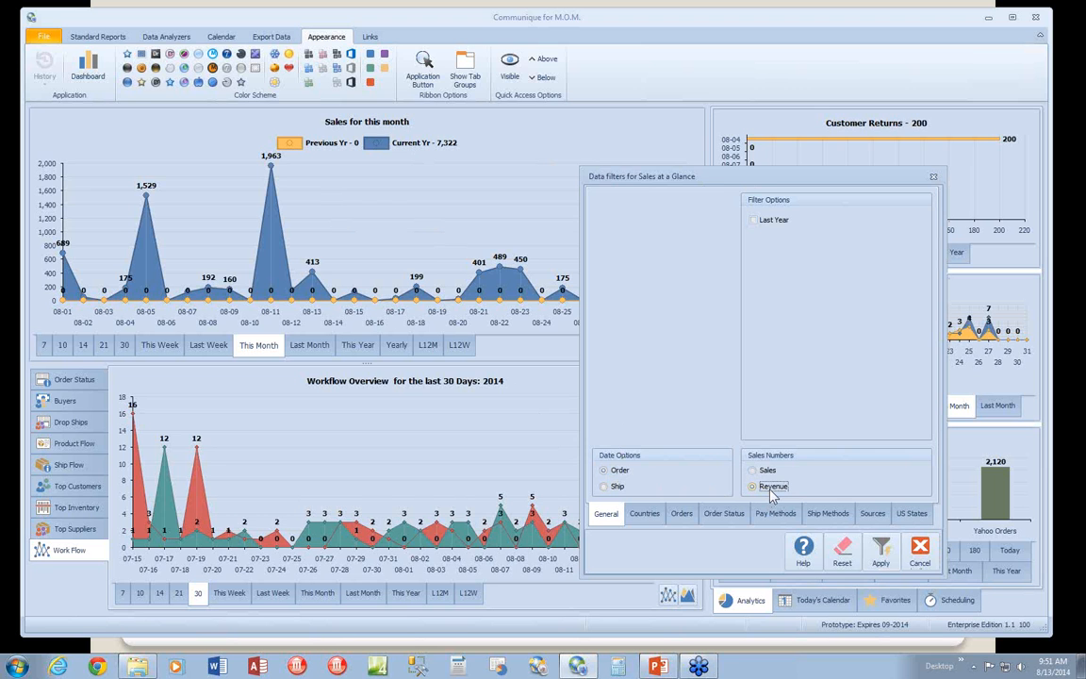
{"action": "left_click", "coordinate": [879, 547]}
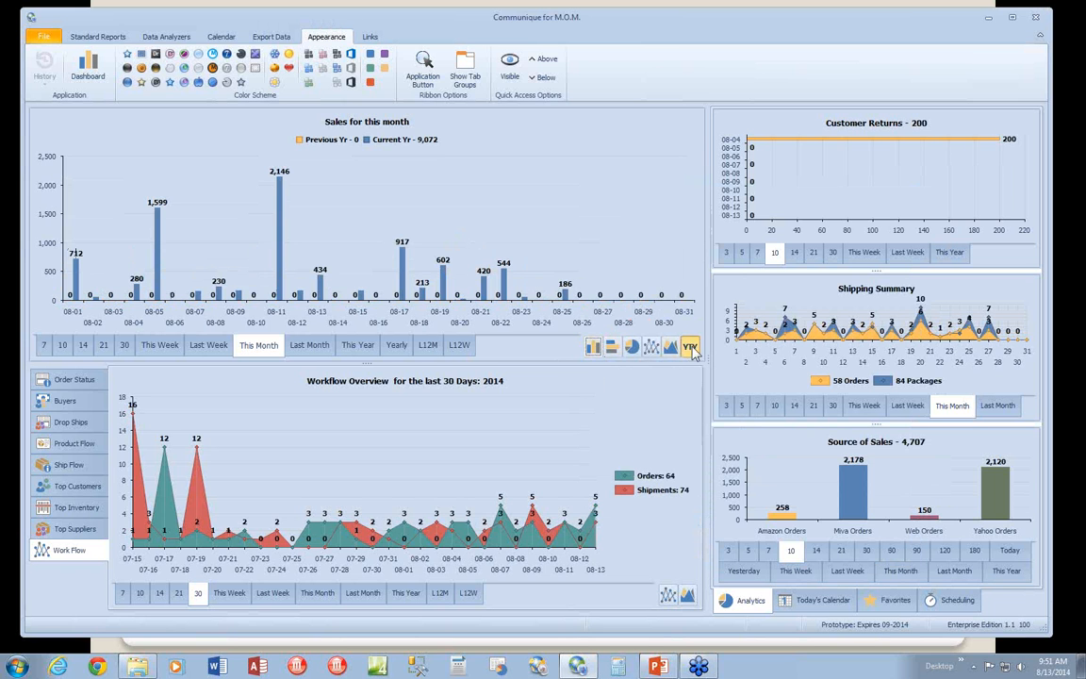
{"action": "left_click", "coordinate": [690, 346]}
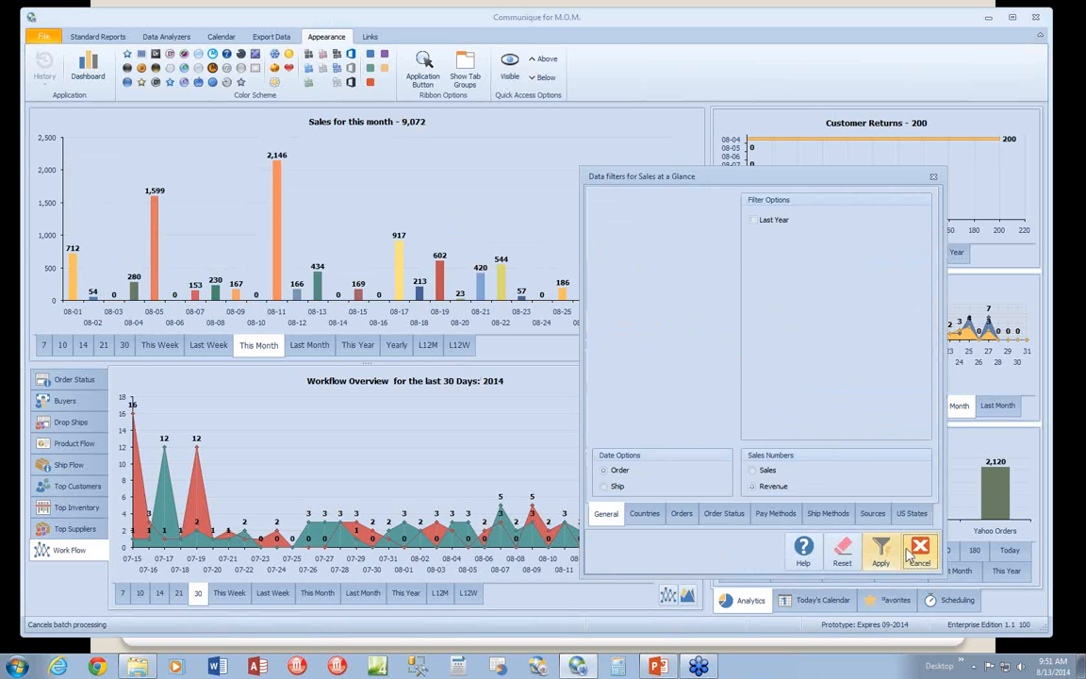
- Filter sales to New Jersey as a preview, then reset and close the filter, restoring the 7,122 total
{"action": "left_click", "coordinate": [911, 512]}
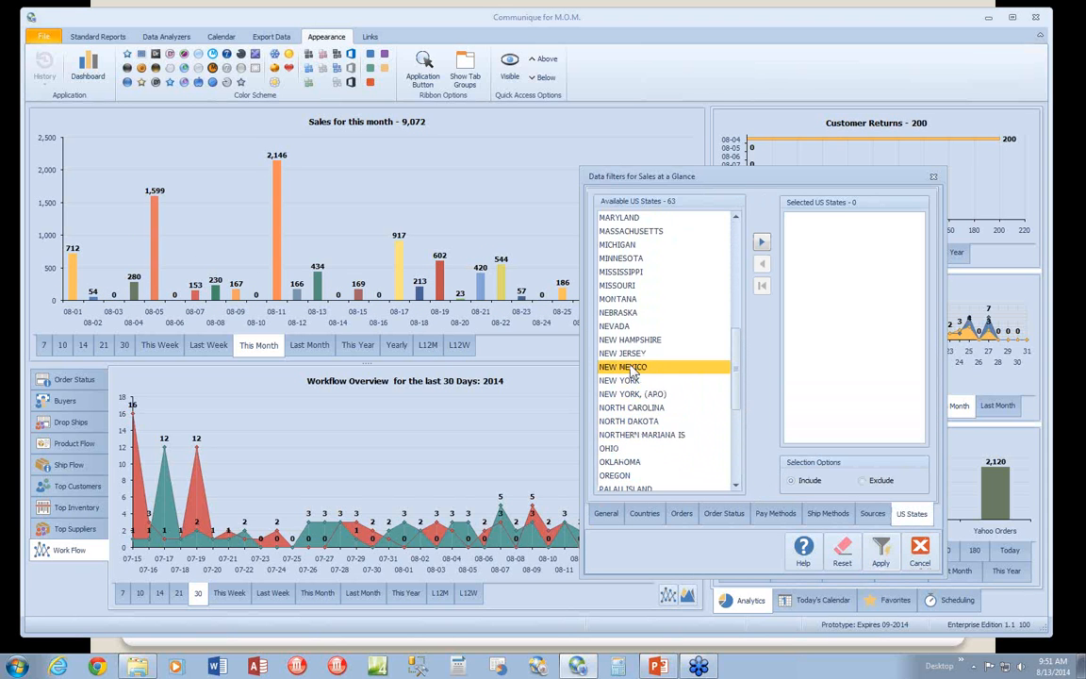
{"action": "left_click", "coordinate": [762, 241]}
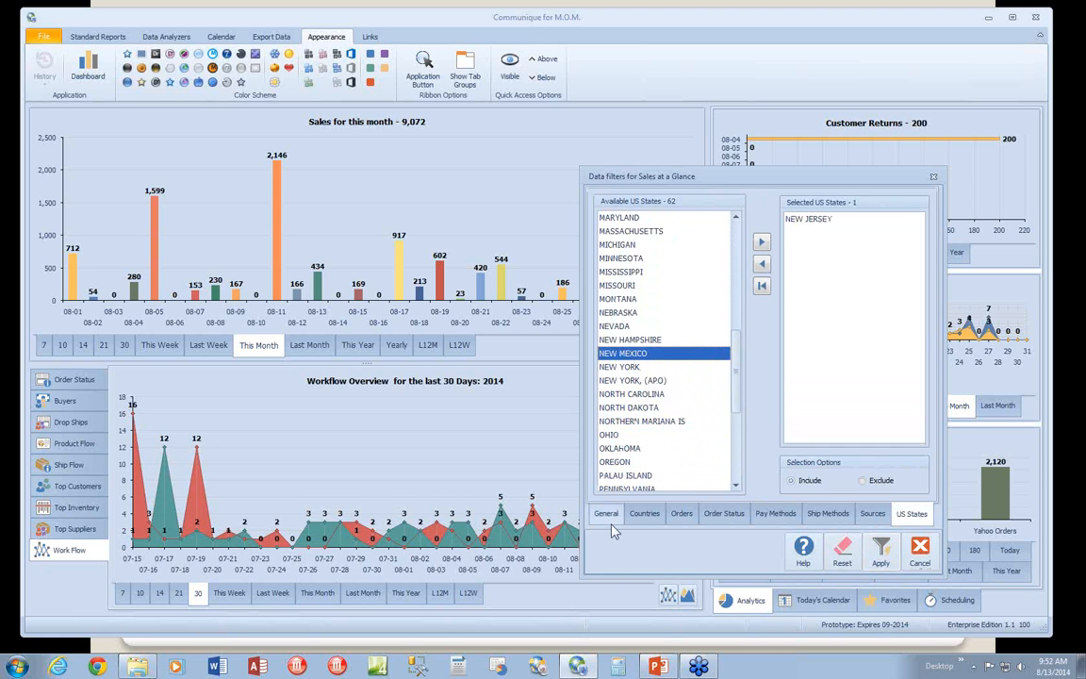
{"action": "left_click", "coordinate": [605, 513]}
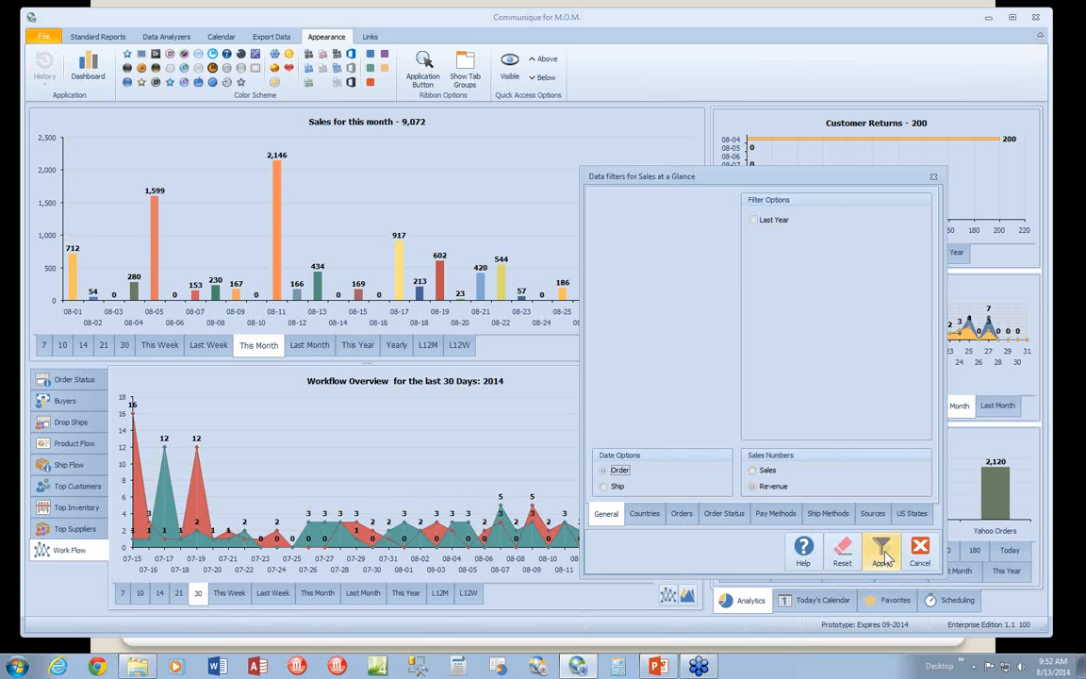
{"action": "left_click", "coordinate": [882, 547]}
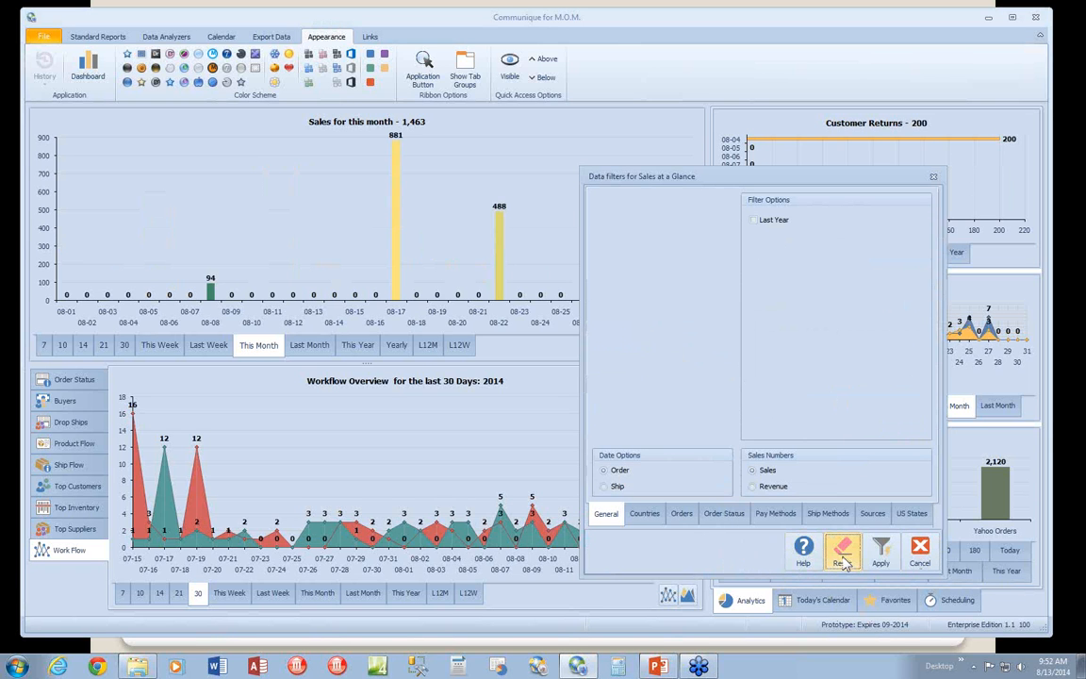
{"action": "mouse_move", "coordinate": [880, 550]}
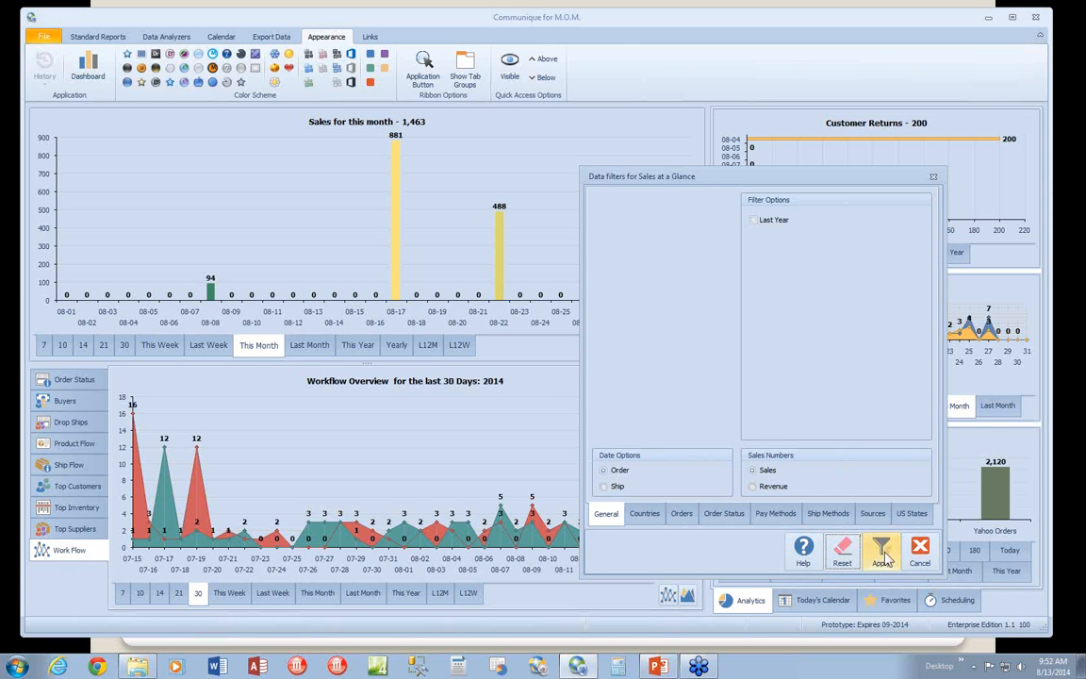
{"action": "left_click", "coordinate": [882, 550]}
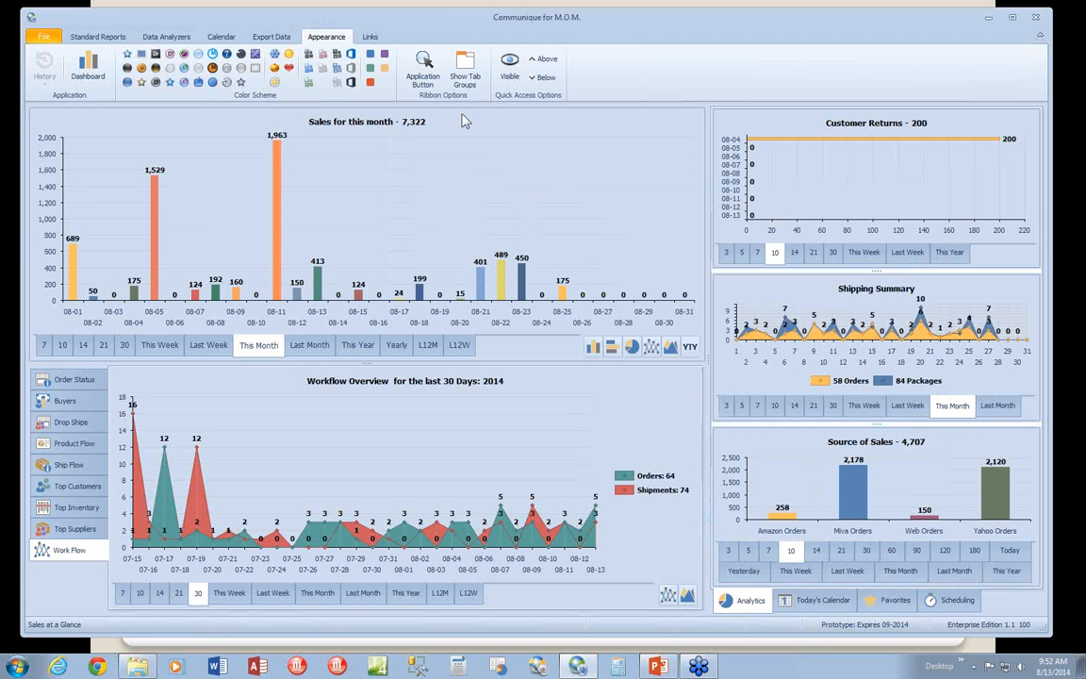
{"action": "mouse_move", "coordinate": [860, 288]}
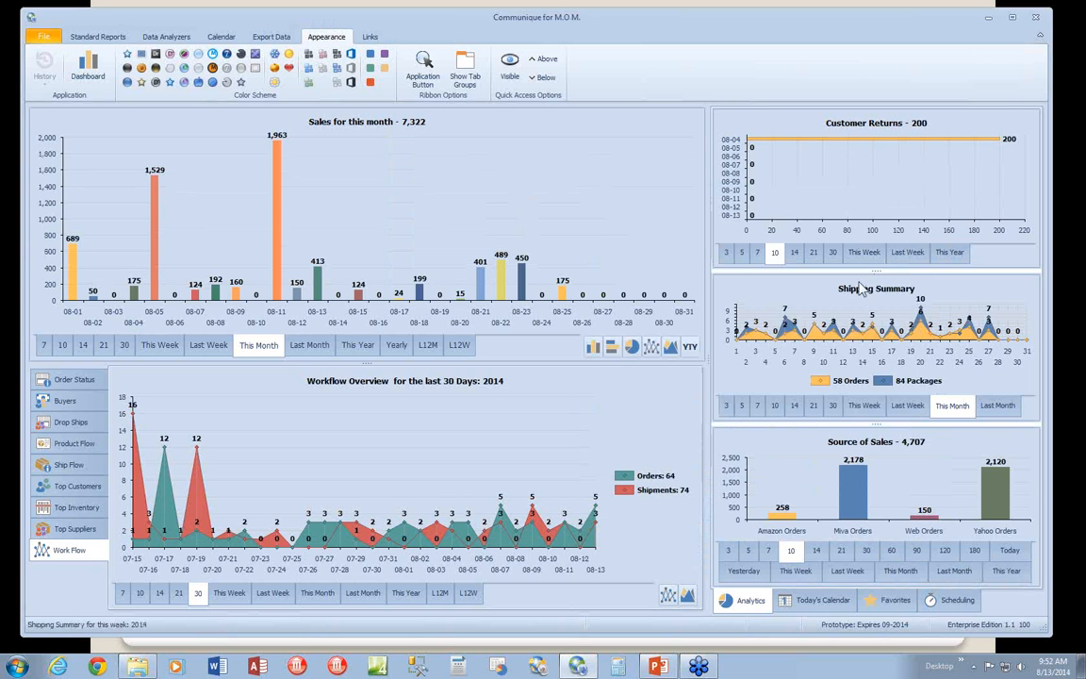
- Switch customer returns to last week (200) and source of sales to 60 days, totaling 176,209
{"action": "left_click", "coordinate": [950, 253]}
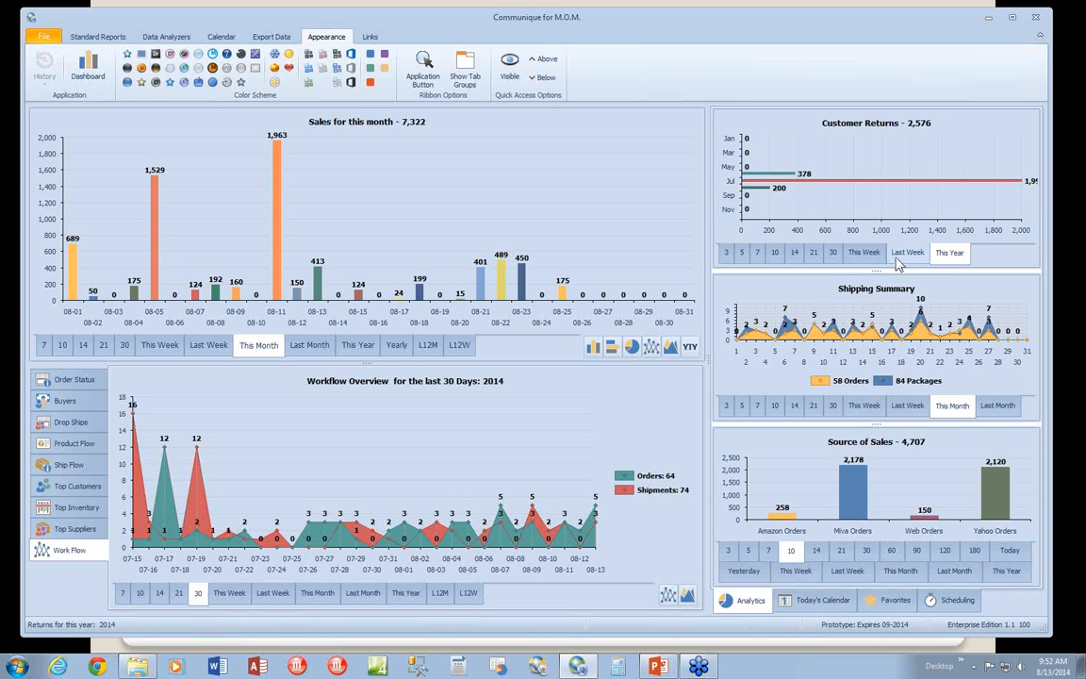
{"action": "left_click", "coordinate": [905, 253]}
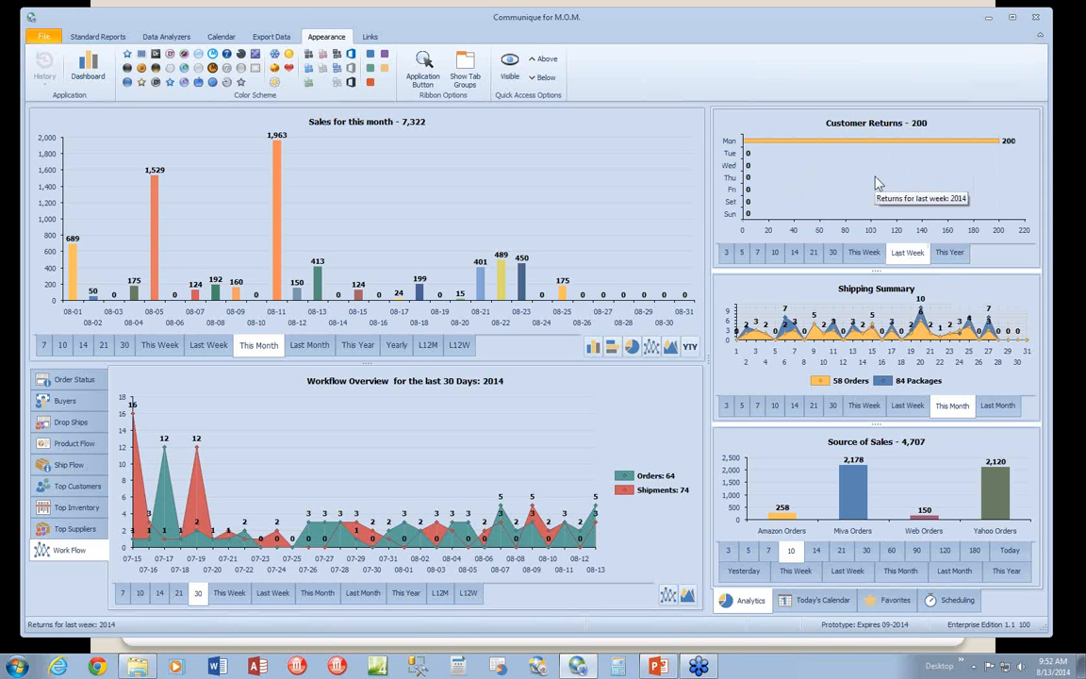
{"action": "mouse_move", "coordinate": [828, 318]}
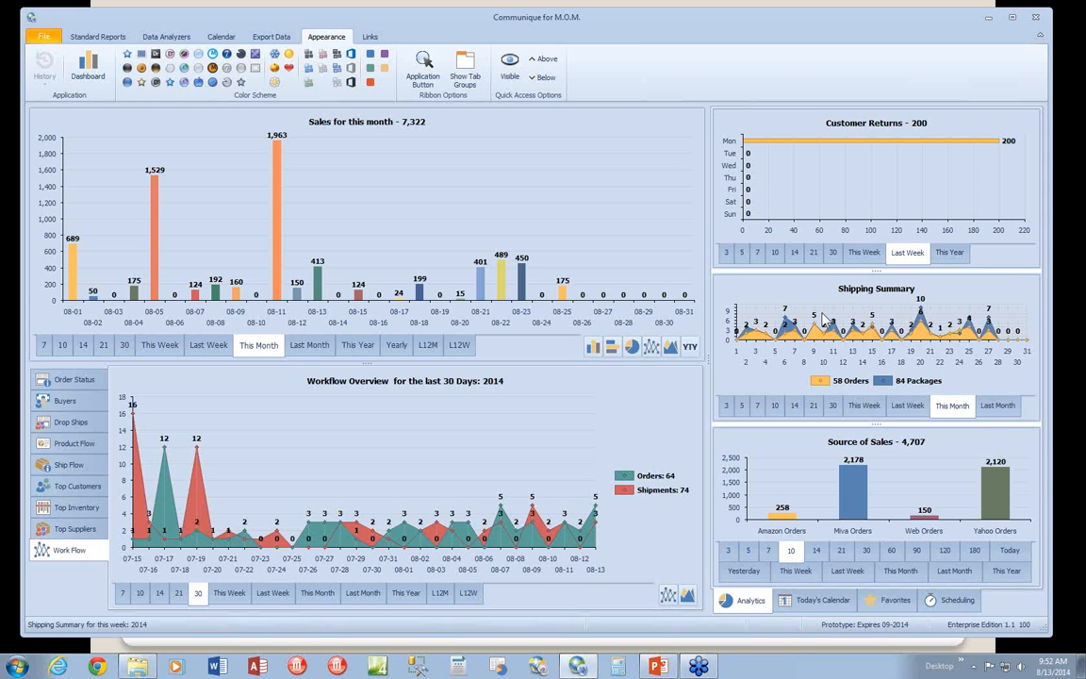
{"action": "mouse_move", "coordinate": [831, 367]}
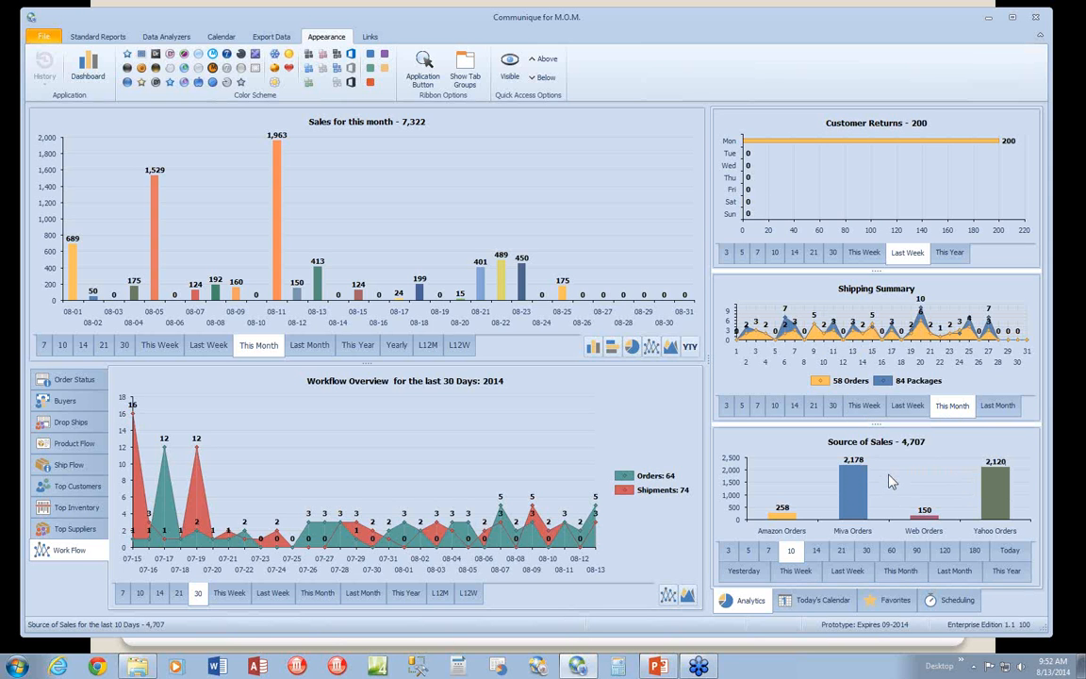
{"action": "mouse_move", "coordinate": [892, 550]}
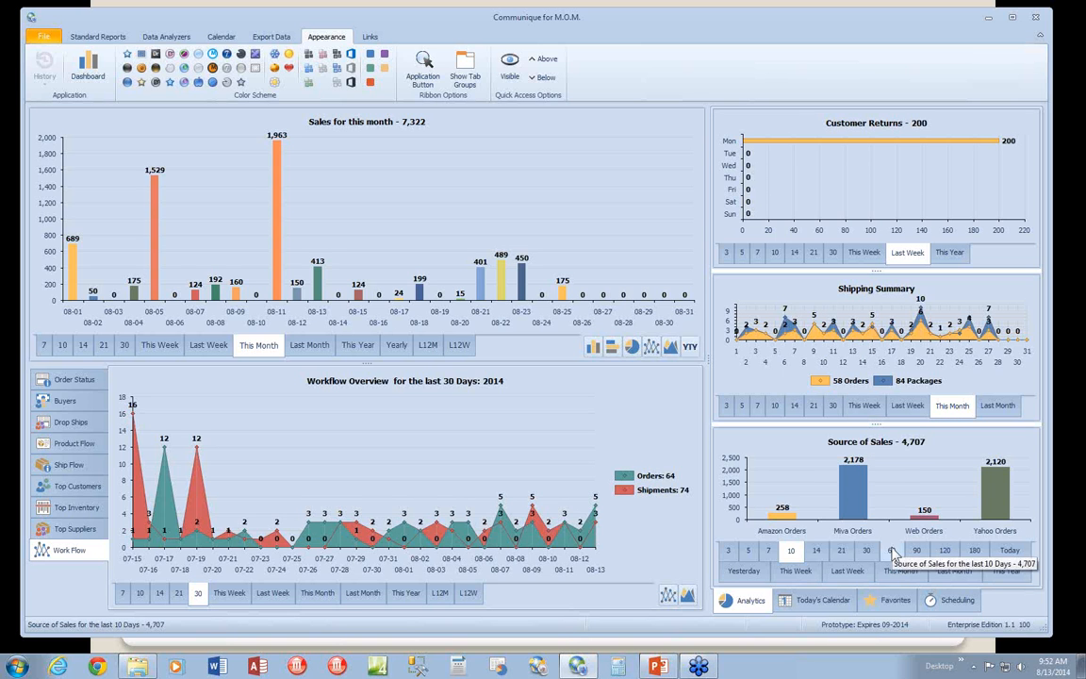
{"action": "left_click", "coordinate": [916, 550]}
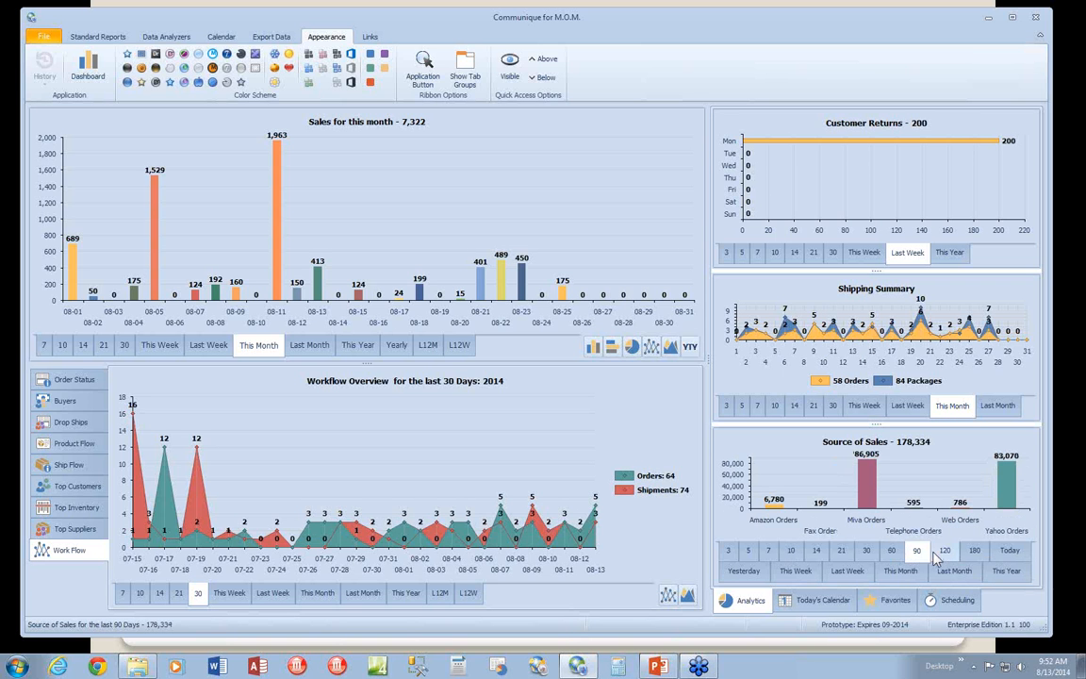
{"action": "left_click", "coordinate": [889, 550]}
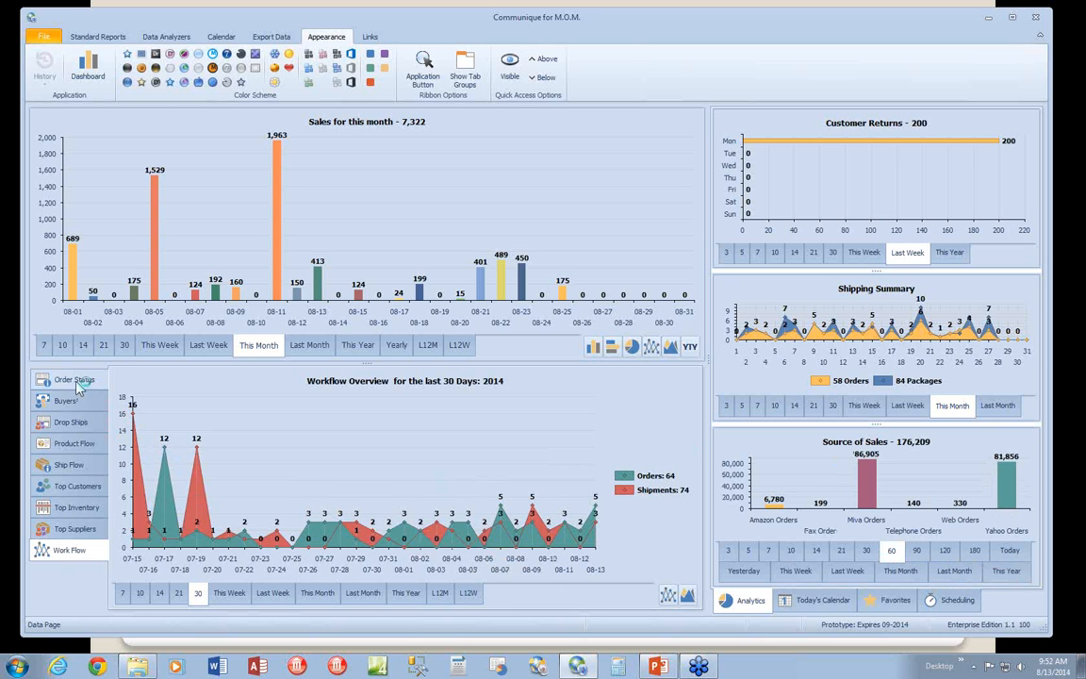
- Show the Actionable Order Status chart in the lower panel
{"action": "left_click", "coordinate": [72, 379]}
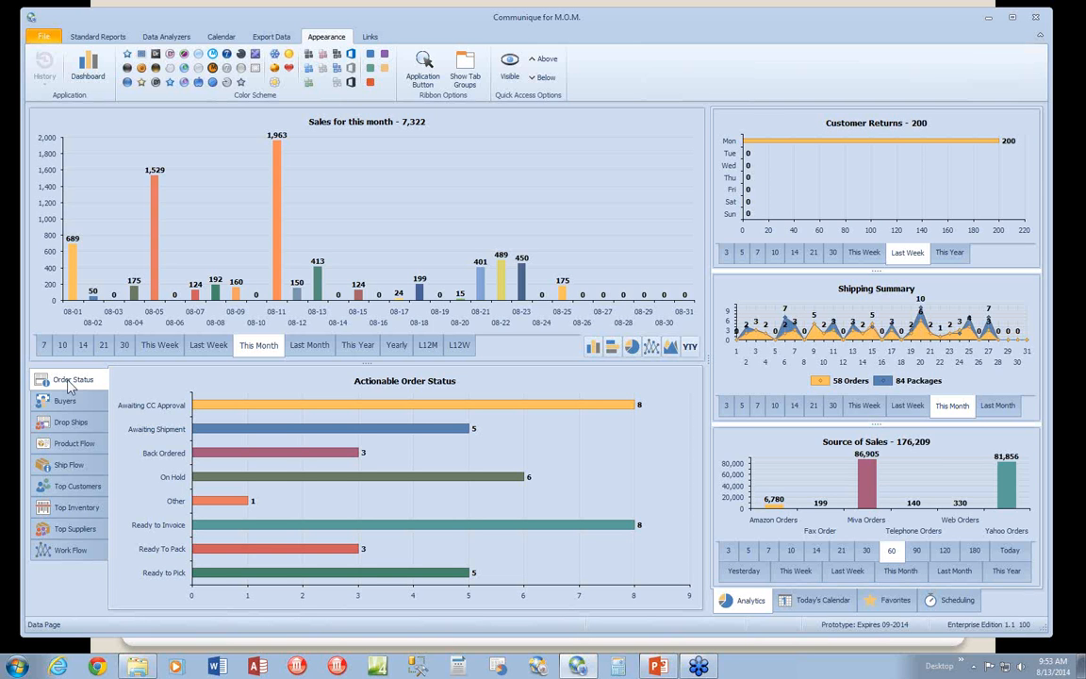
{"action": "mouse_move", "coordinate": [74, 399]}
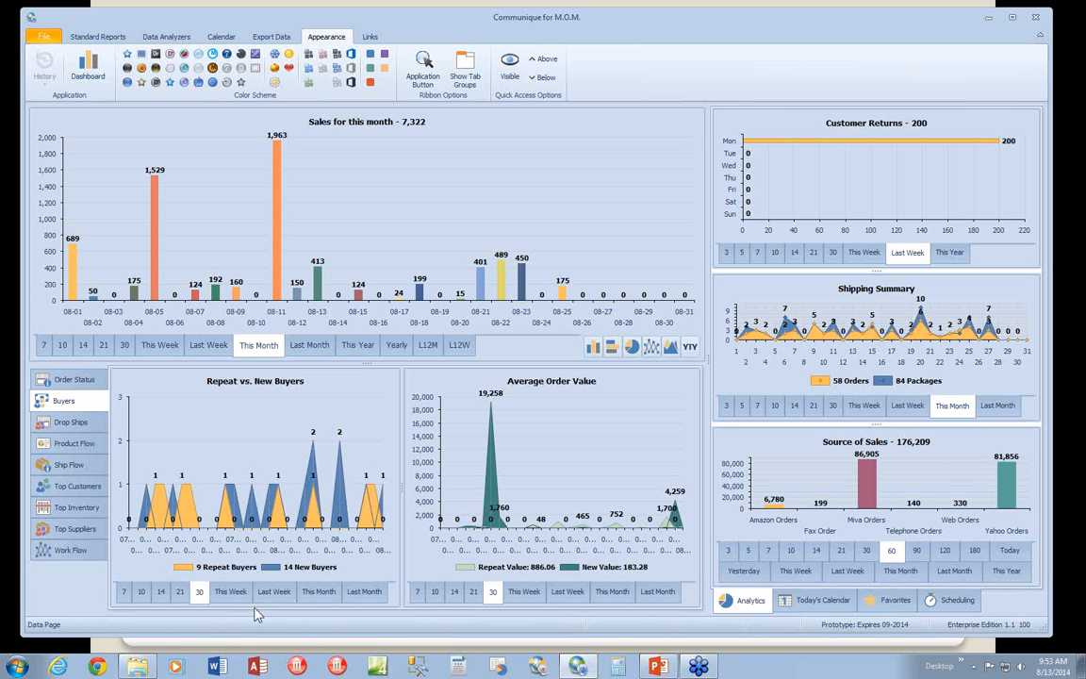
{"action": "mouse_move", "coordinate": [565, 477]}
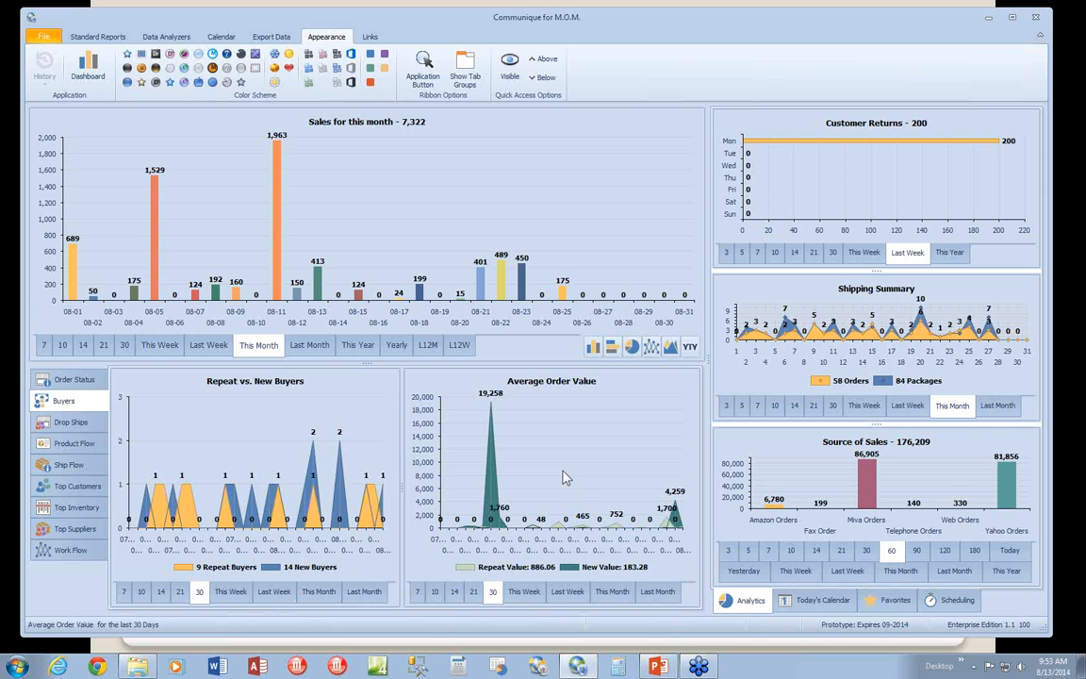
- Review the Drop Ship sales and shipments periods, then Product Flow and Ship Flow by package
{"action": "left_click", "coordinate": [72, 422]}
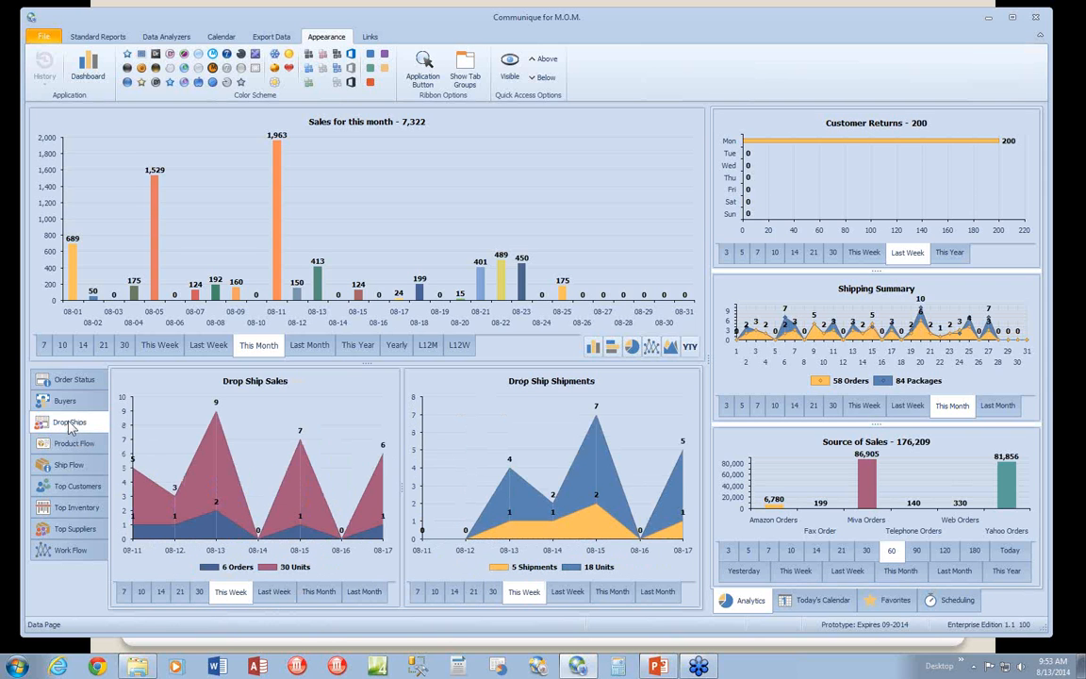
{"action": "mouse_move", "coordinate": [74, 426]}
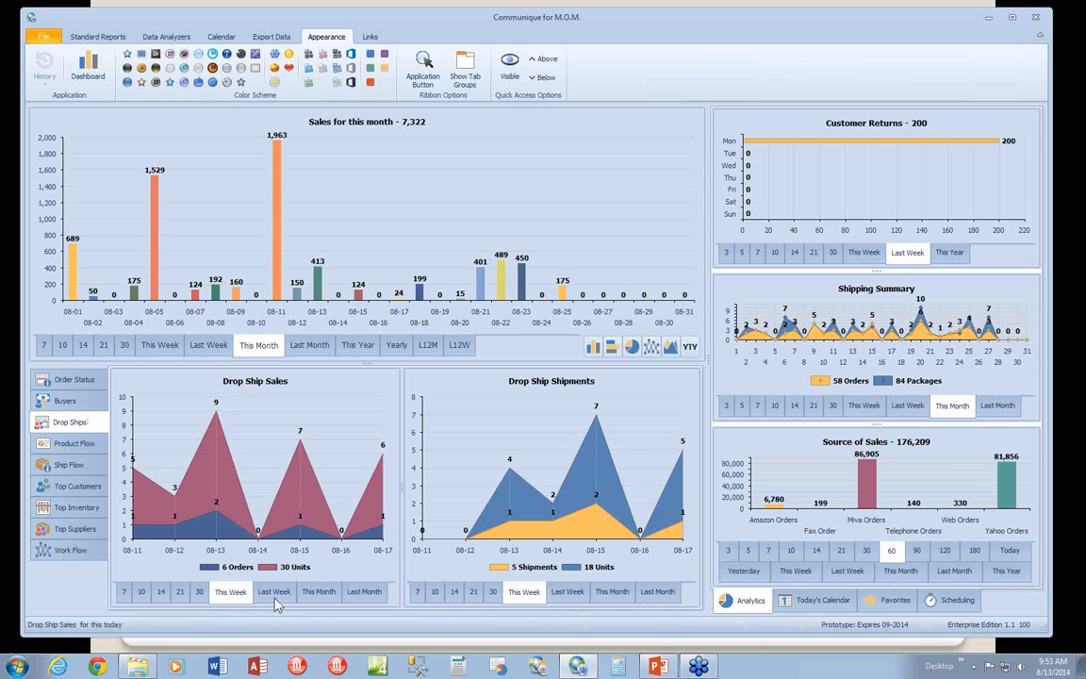
{"action": "left_click", "coordinate": [200, 592]}
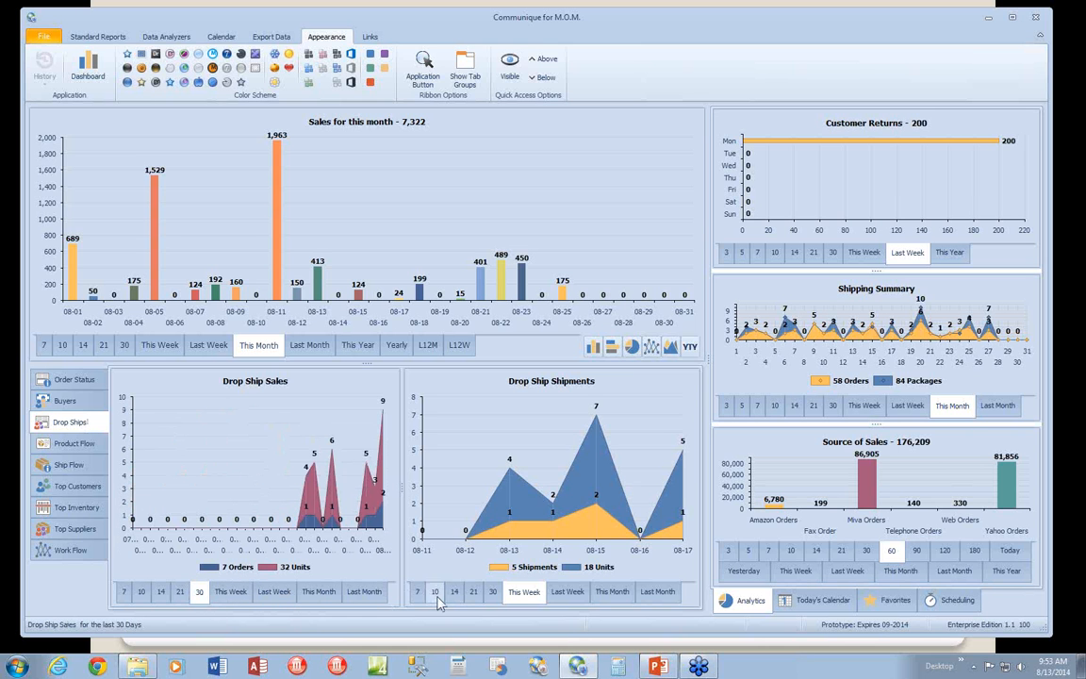
{"action": "left_click", "coordinate": [565, 592]}
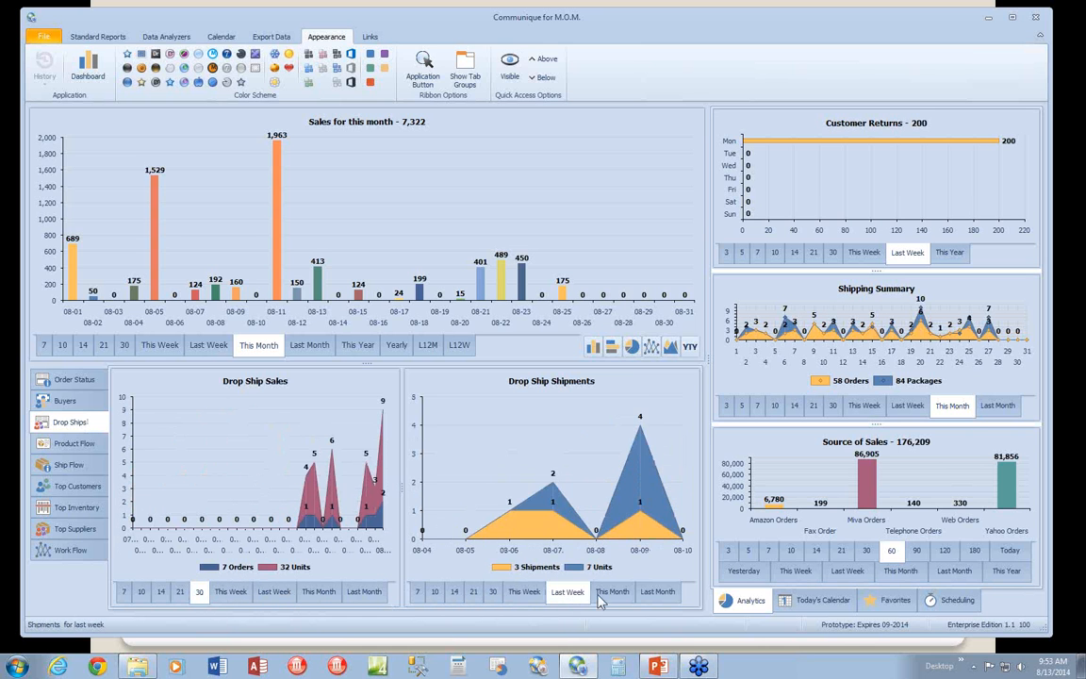
{"action": "left_click", "coordinate": [75, 443]}
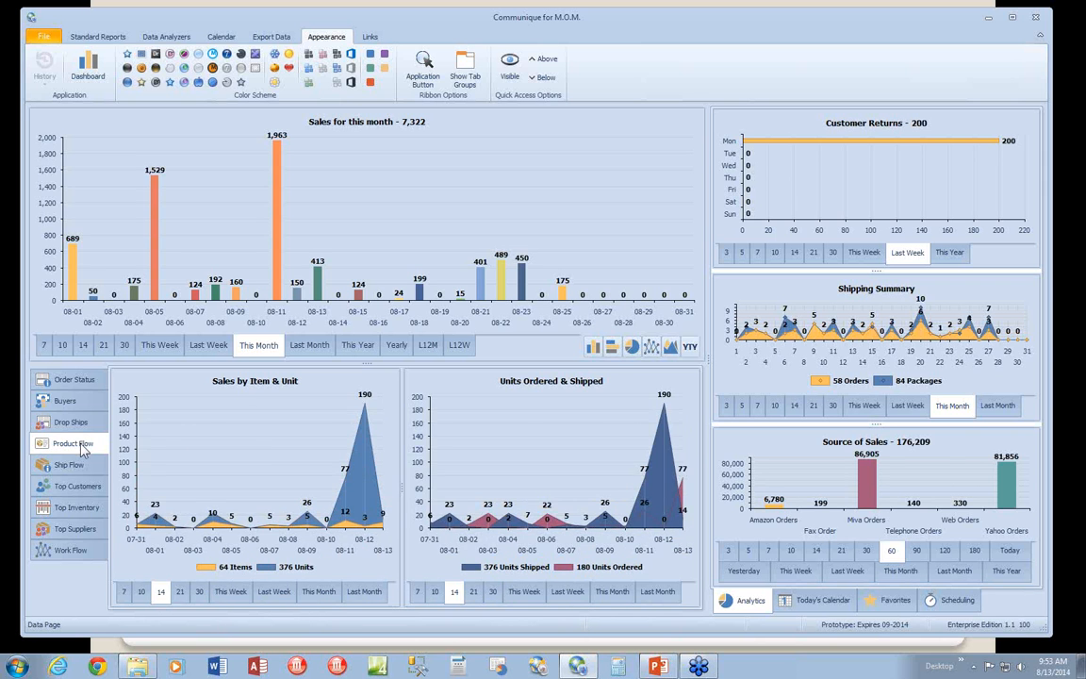
{"action": "left_click", "coordinate": [68, 463]}
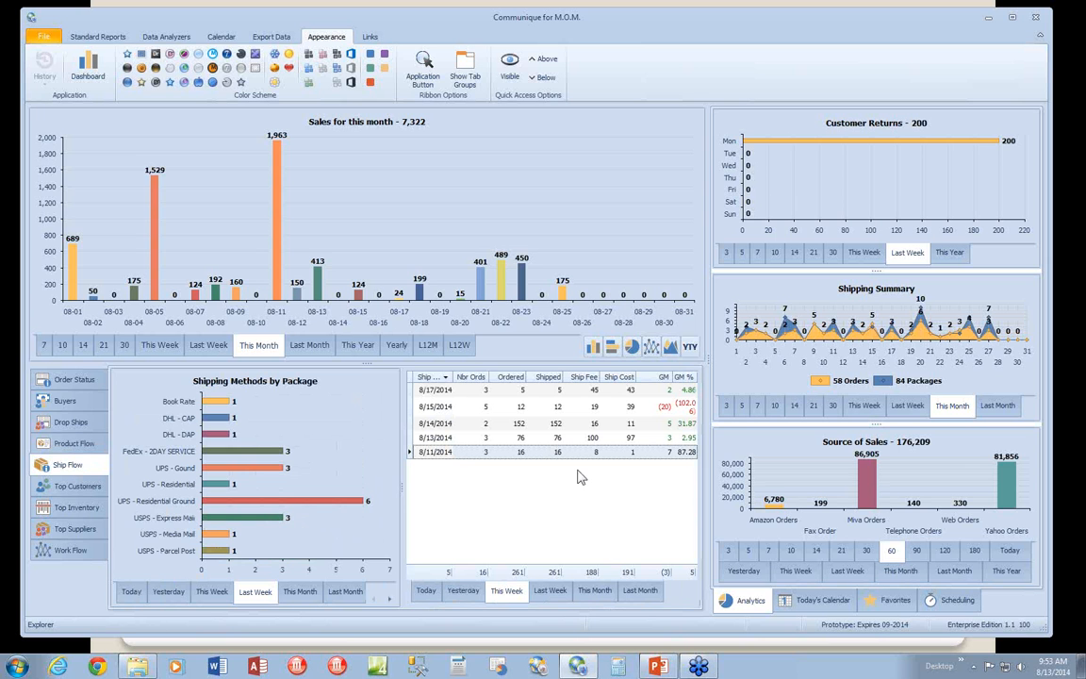
{"action": "mouse_move", "coordinate": [179, 509]}
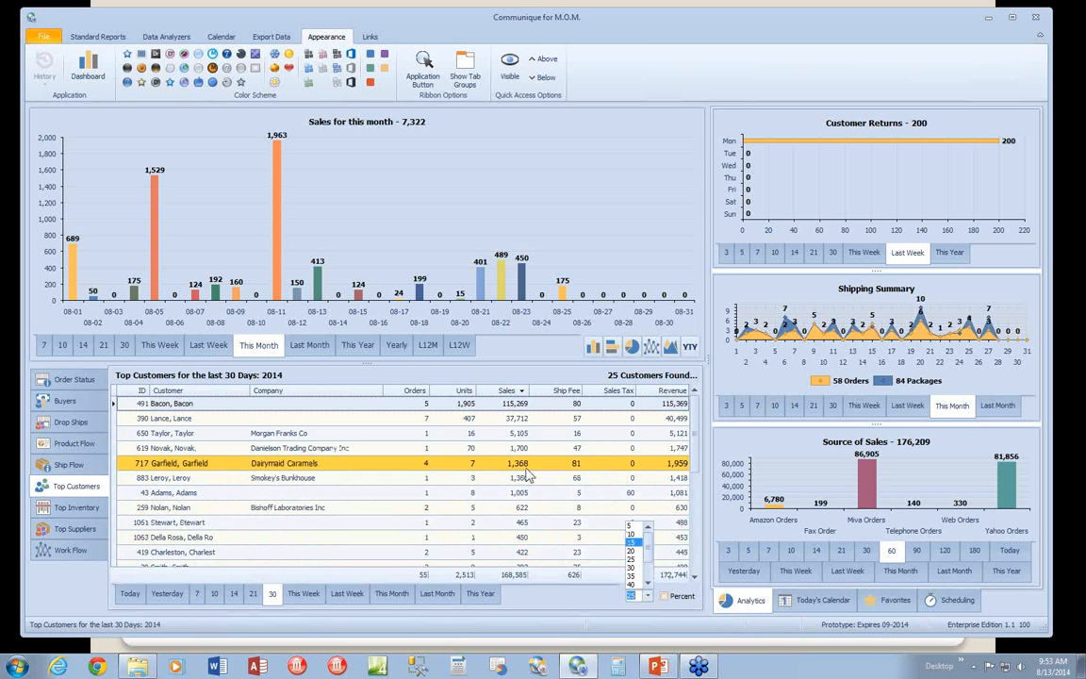
- Open and cancel the Top Customers data filter unchanged, then show Top Inventory for 30 days
{"action": "right_click", "coordinate": [527, 475]}
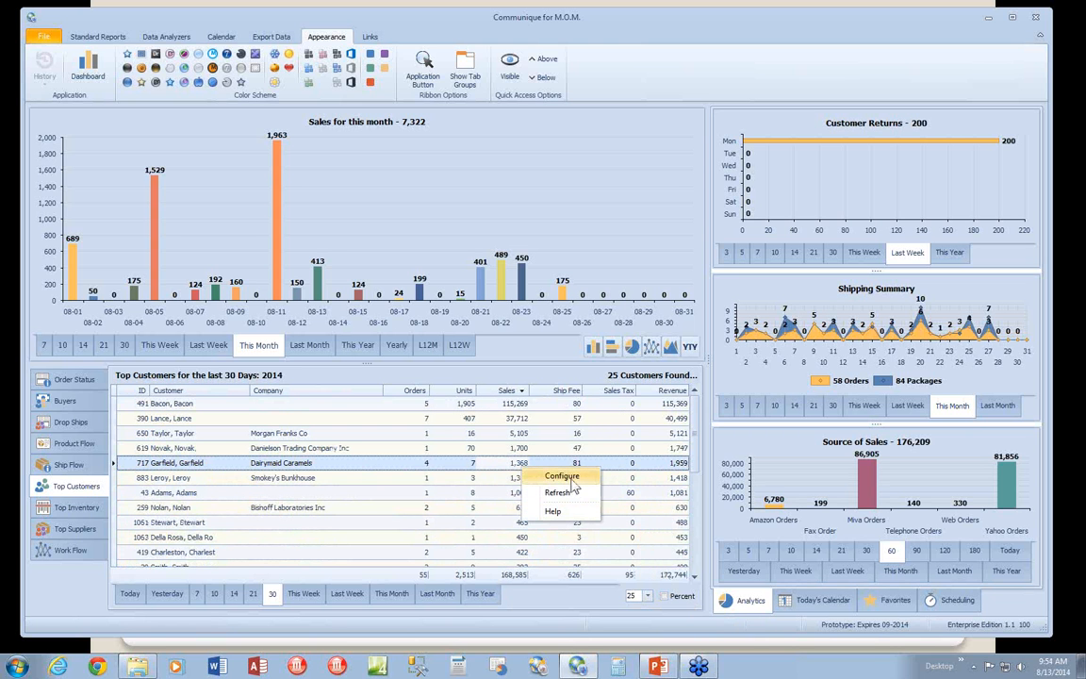
{"action": "left_click", "coordinate": [561, 475]}
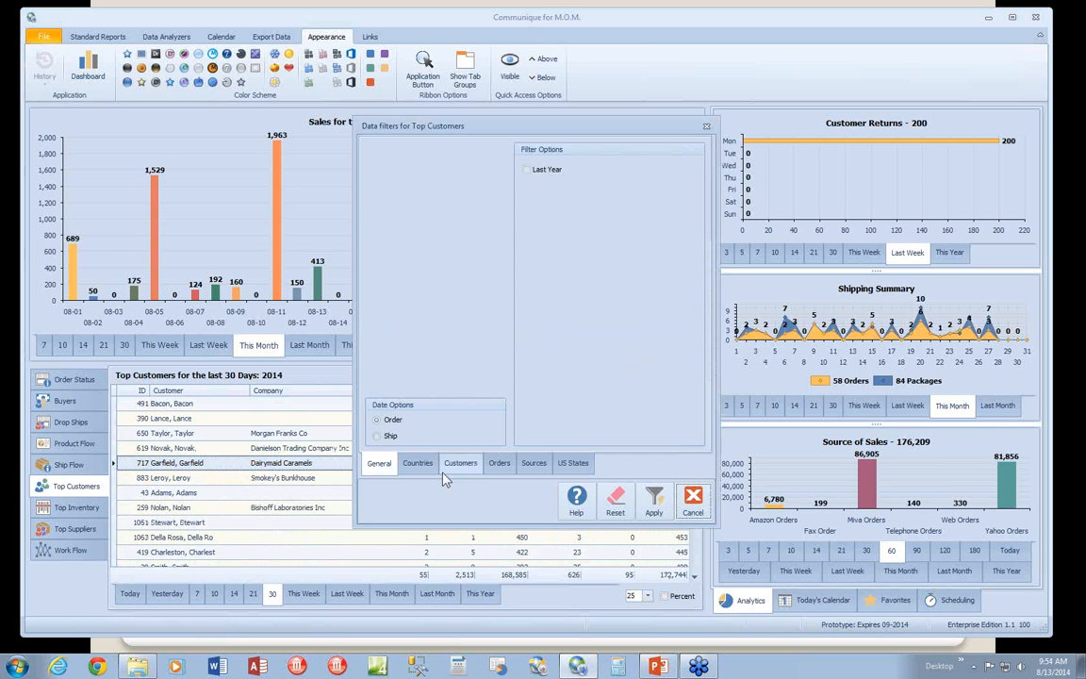
{"action": "left_click", "coordinate": [694, 494]}
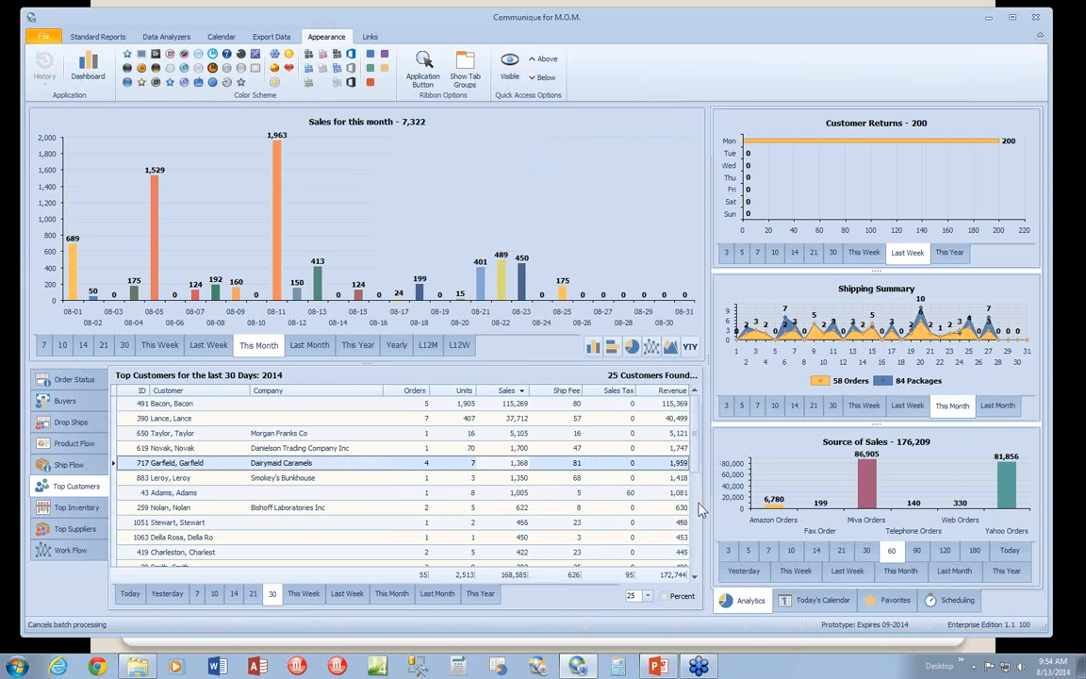
{"action": "left_click", "coordinate": [75, 507]}
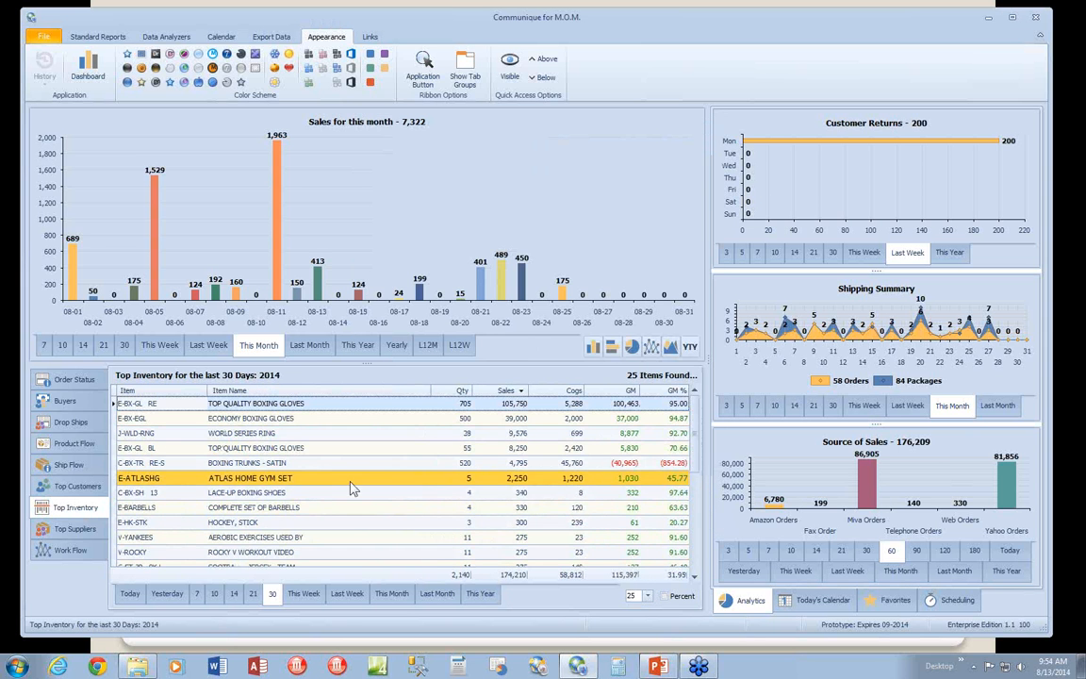
- View Top Inventory for this year, this week and 30 days, then Top Suppliers, returning to Workflow Overview
{"action": "left_click", "coordinate": [282, 461]}
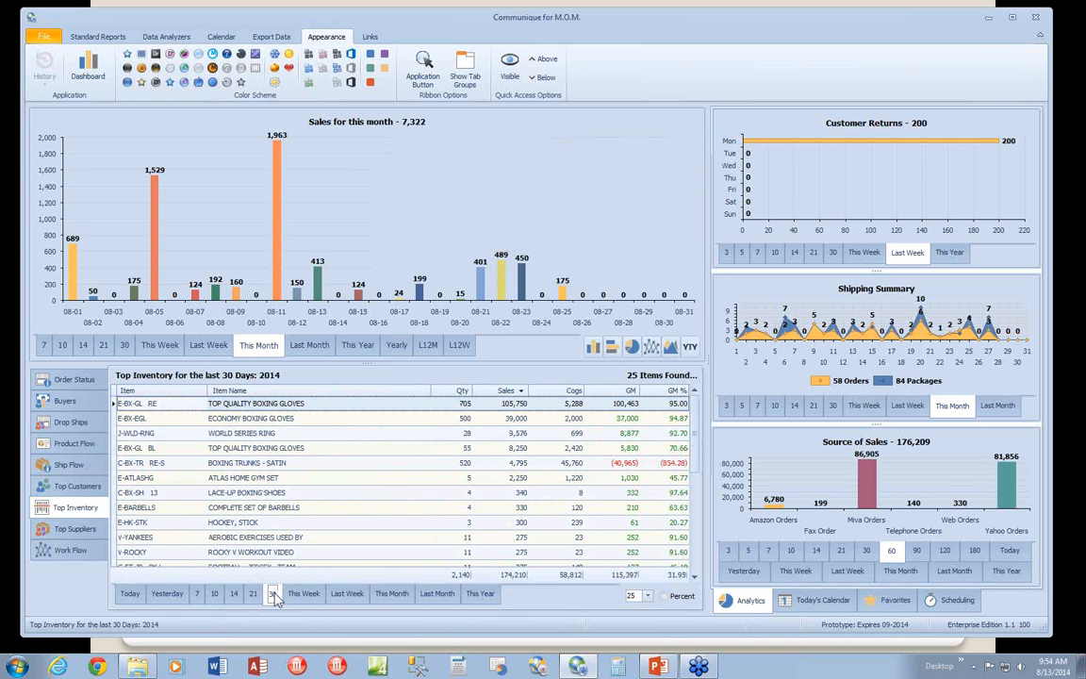
{"action": "left_click", "coordinate": [479, 592]}
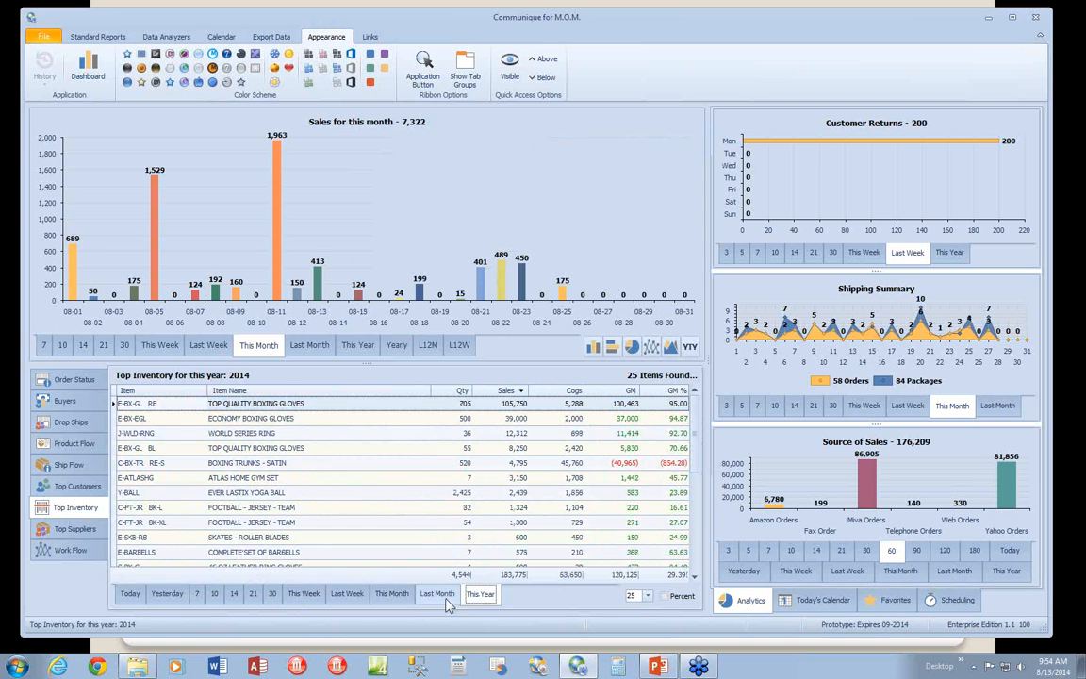
{"action": "left_click", "coordinate": [304, 592]}
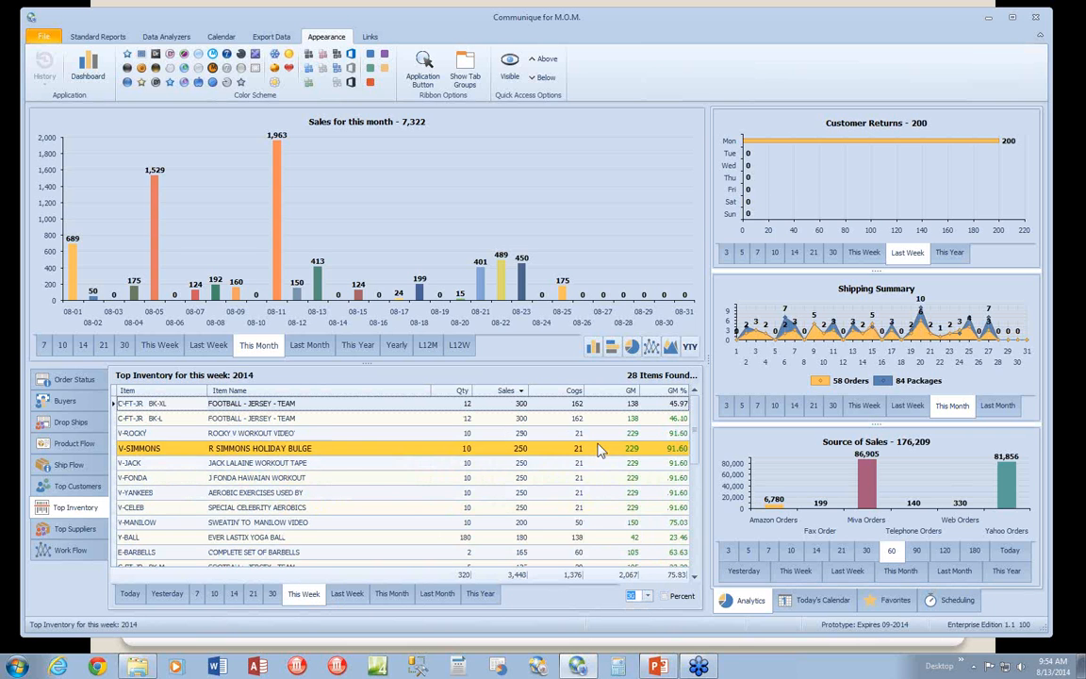
{"action": "left_click", "coordinate": [272, 591]}
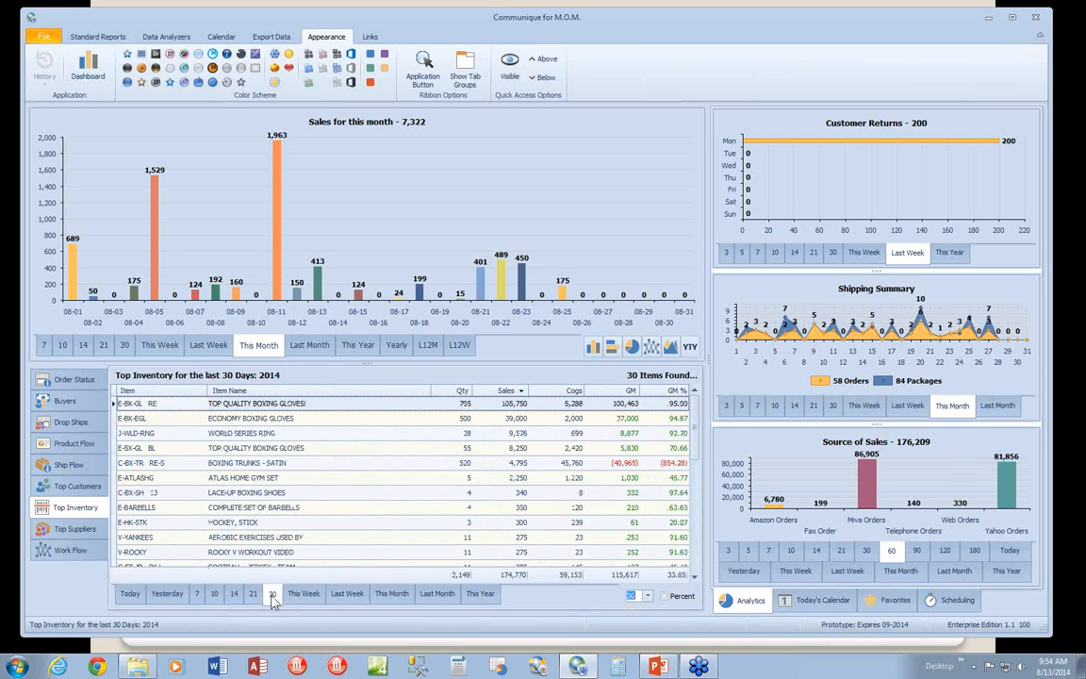
{"action": "left_click", "coordinate": [75, 528]}
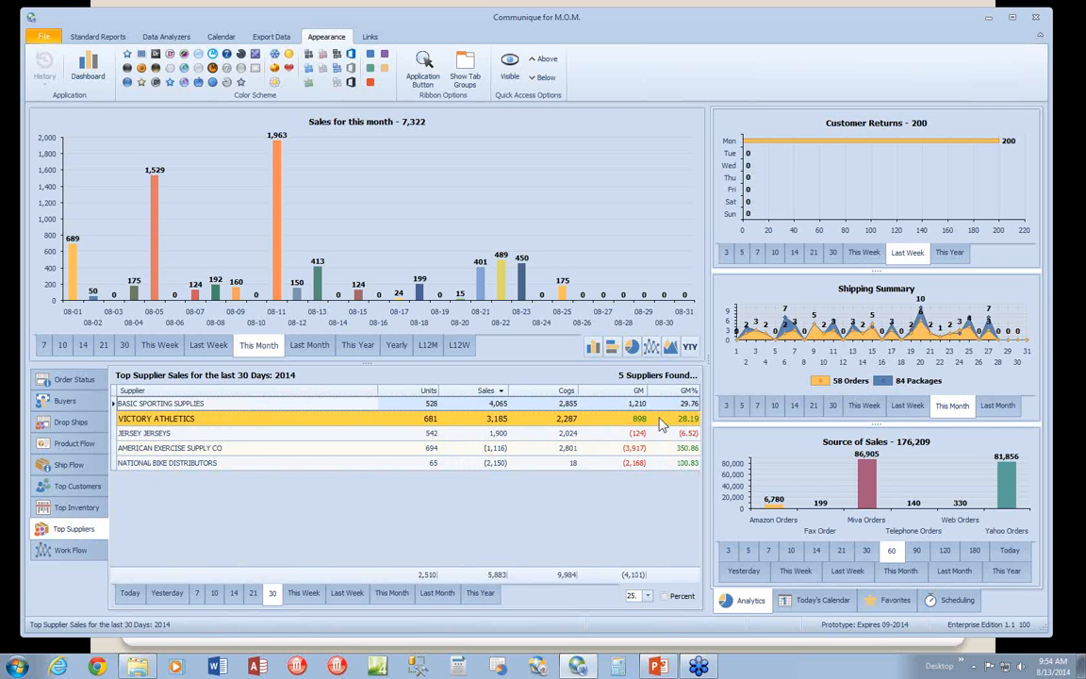
{"action": "left_click", "coordinate": [71, 551]}
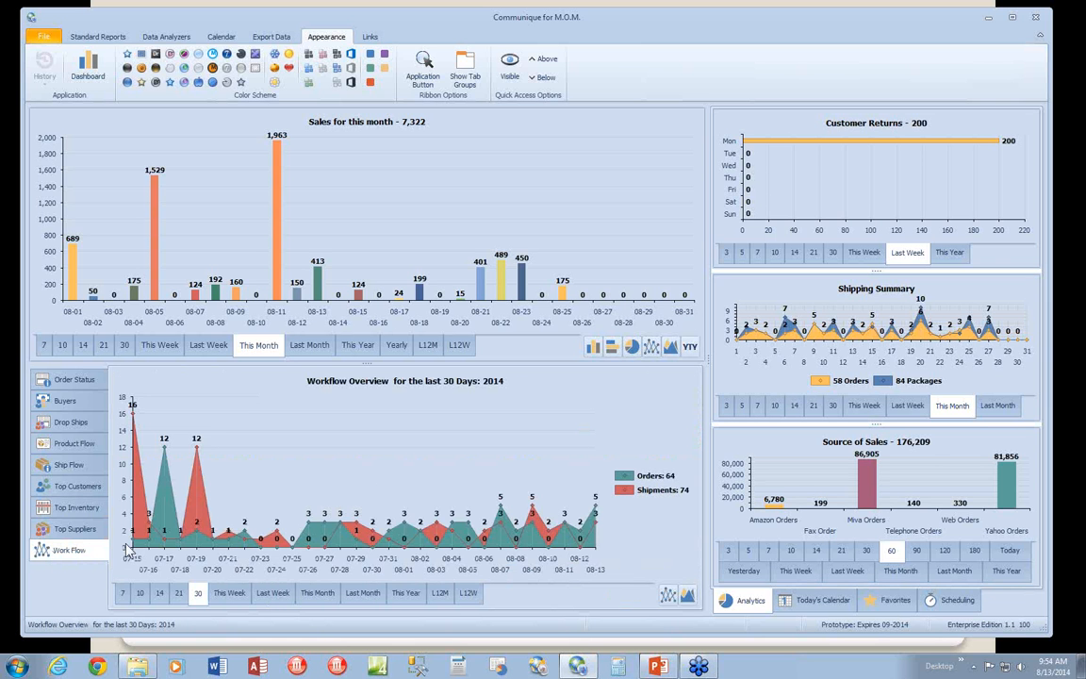
{"action": "mouse_move", "coordinate": [302, 500]}
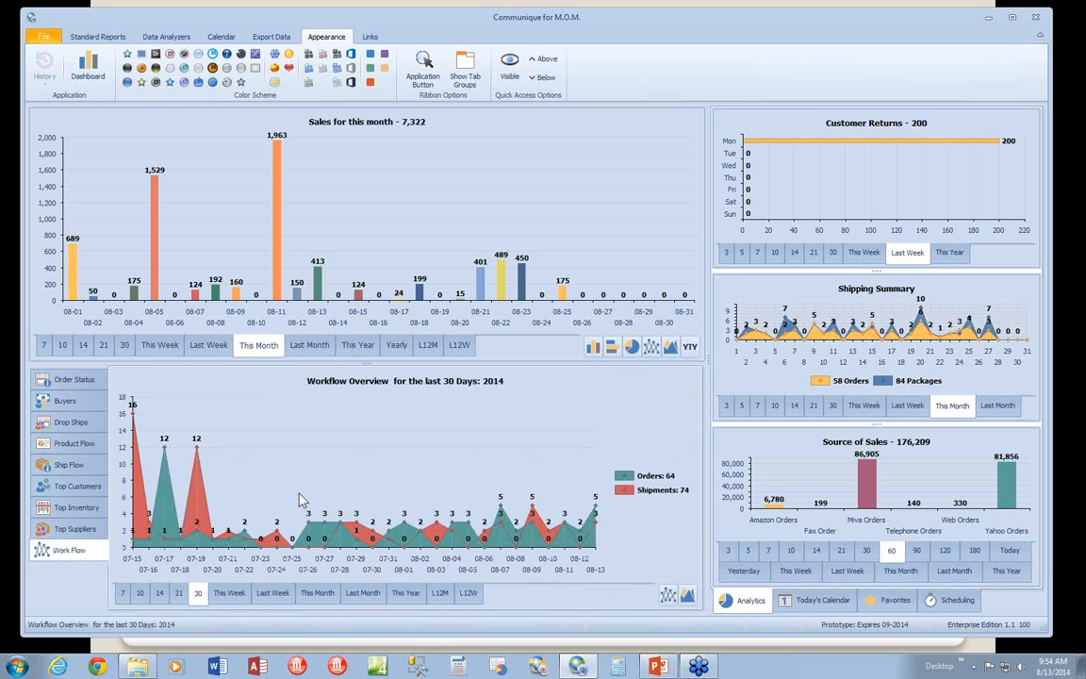
{"action": "mouse_move", "coordinate": [309, 543]}
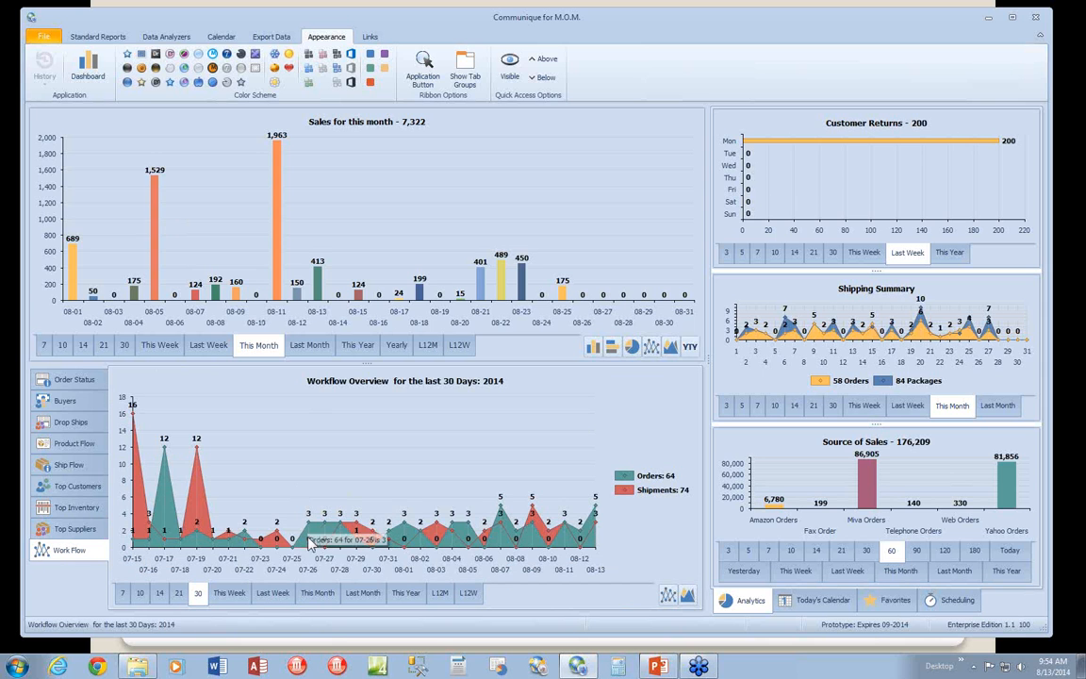
{"action": "mouse_move", "coordinate": [551, 354]}
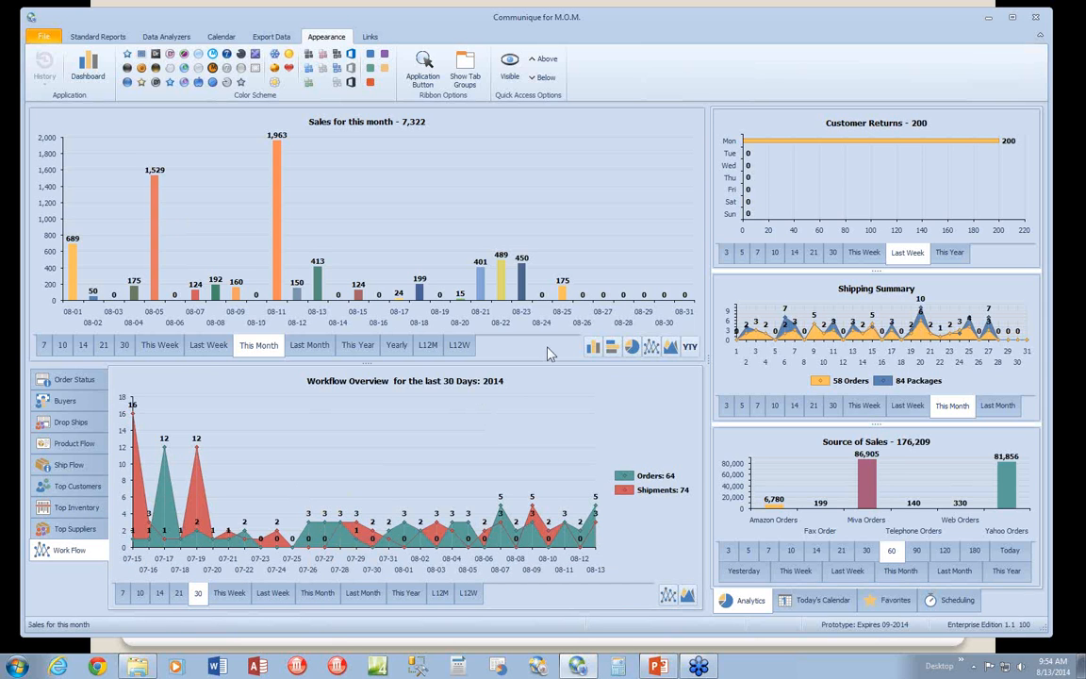